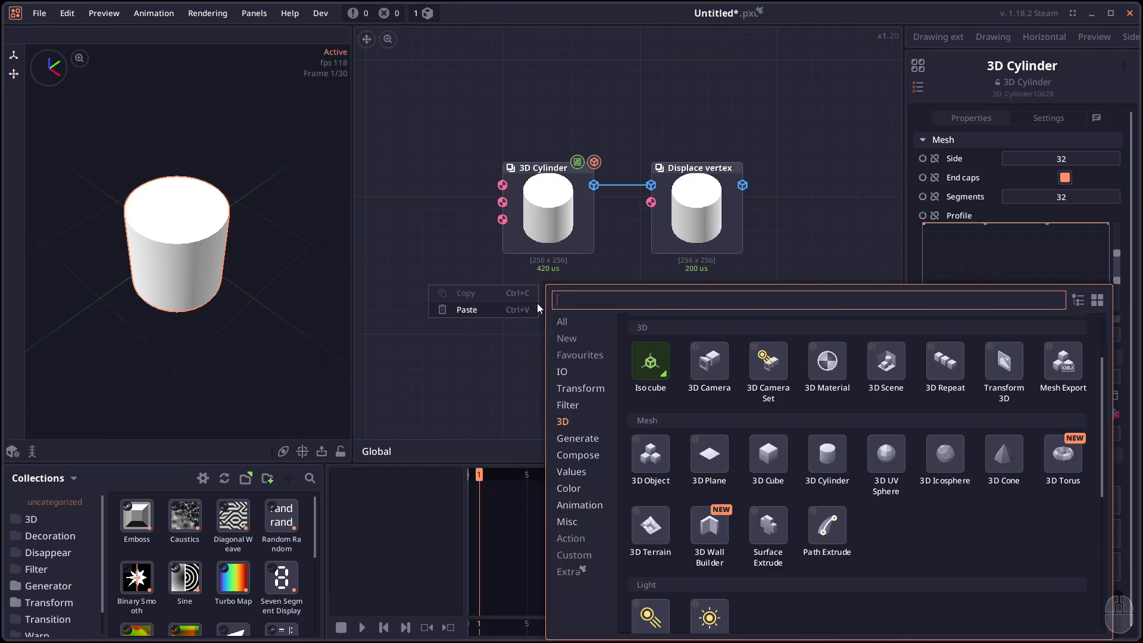
# Search 'perl' and add the Perlin Noise node to the graph
pyautogui.write('perl')
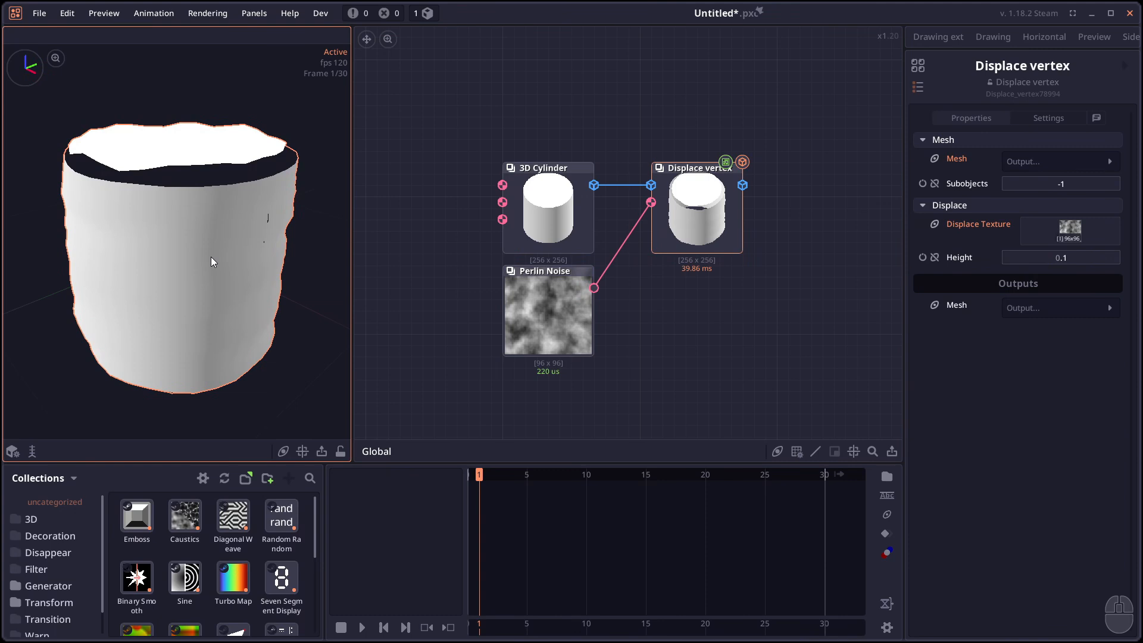
pyautogui.click(548, 310)
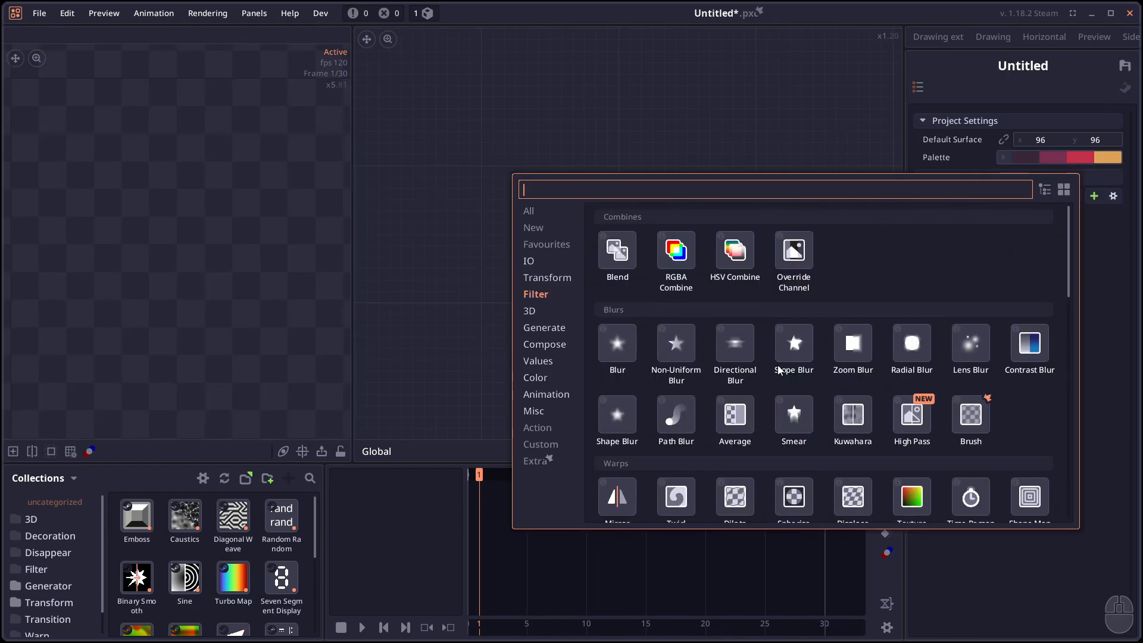
# Scroll the Filter category list to find the High Pass node
pyautogui.scroll(-3)
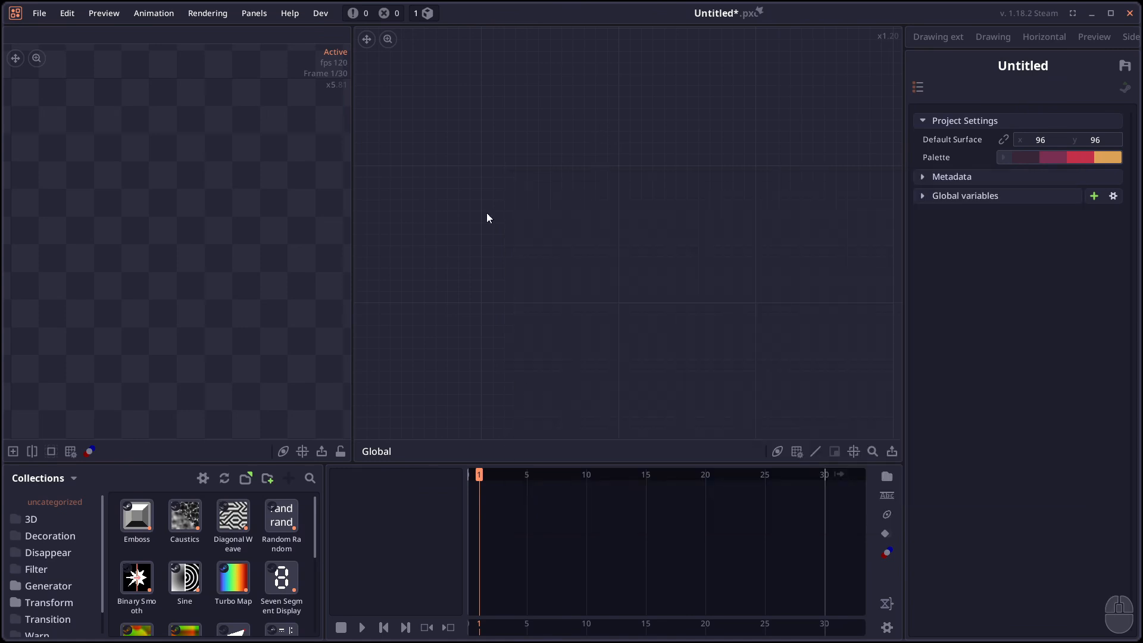
pyautogui.moveTo(460, 182)
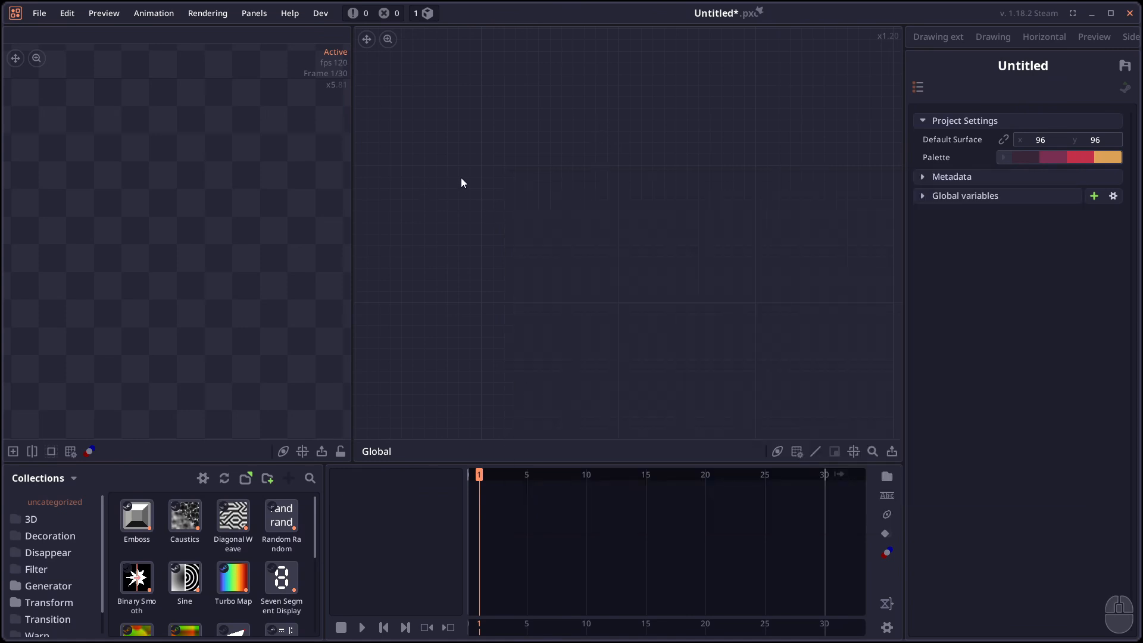
pyautogui.moveTo(557, 206)
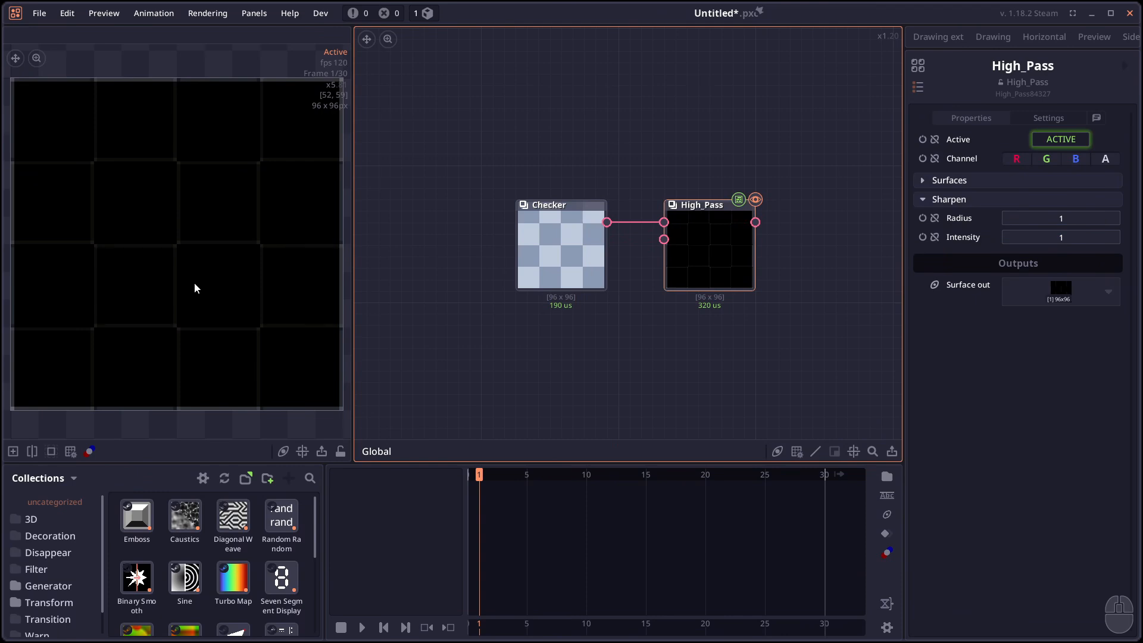
pyautogui.moveTo(263, 343)
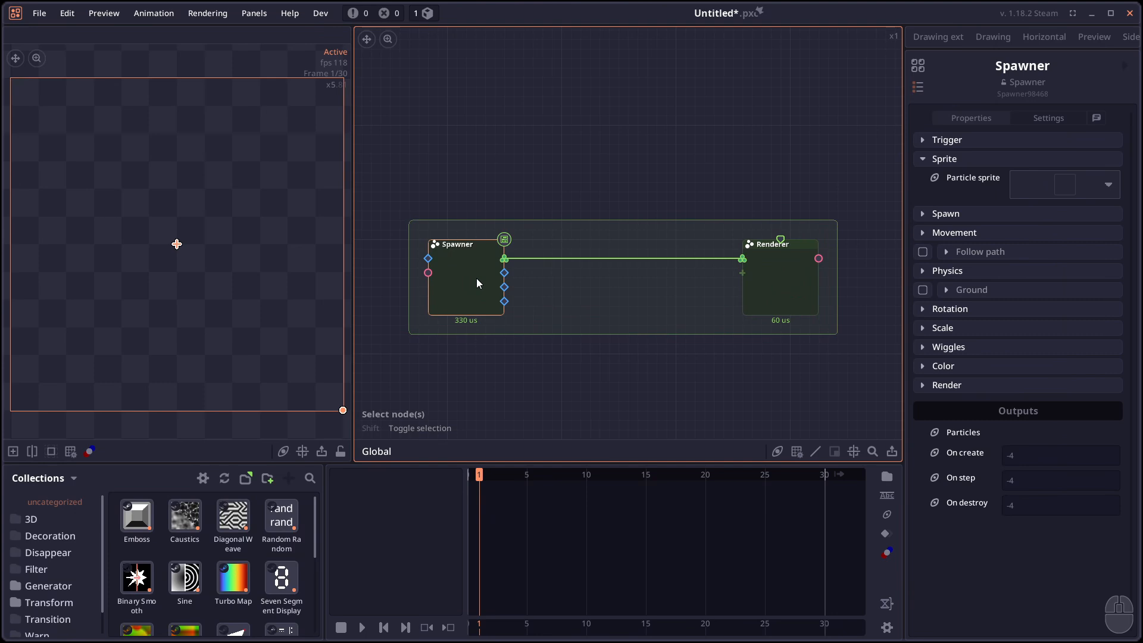
# Play the Boids animation to watch the particles flock, then search nodes for 'pixel'
pyautogui.click(362, 627)
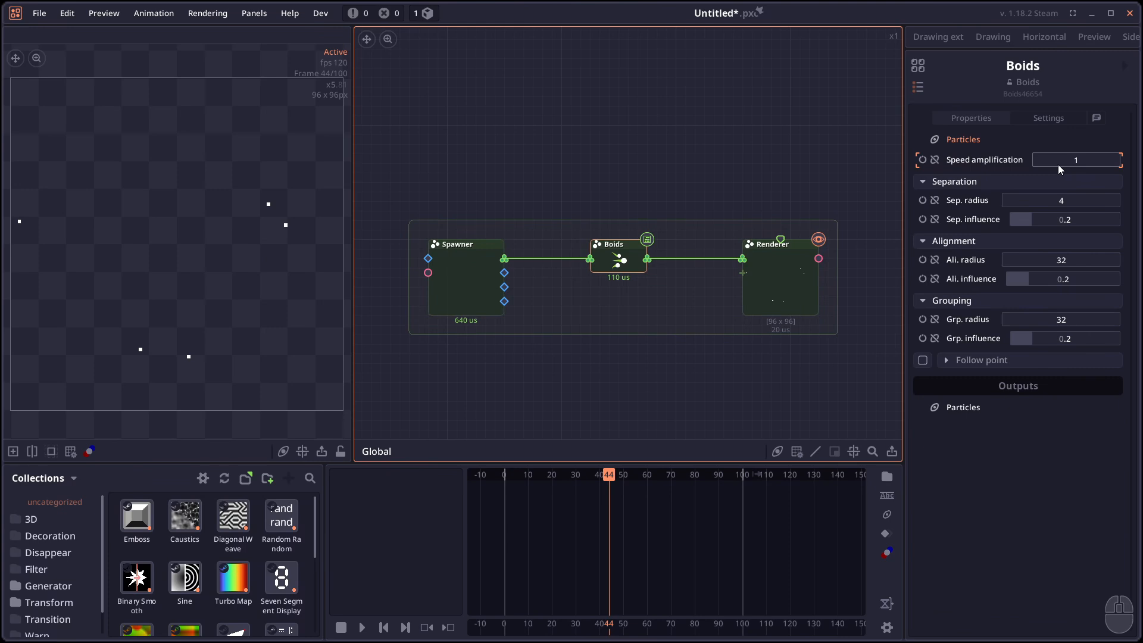
pyautogui.moveTo(972, 217)
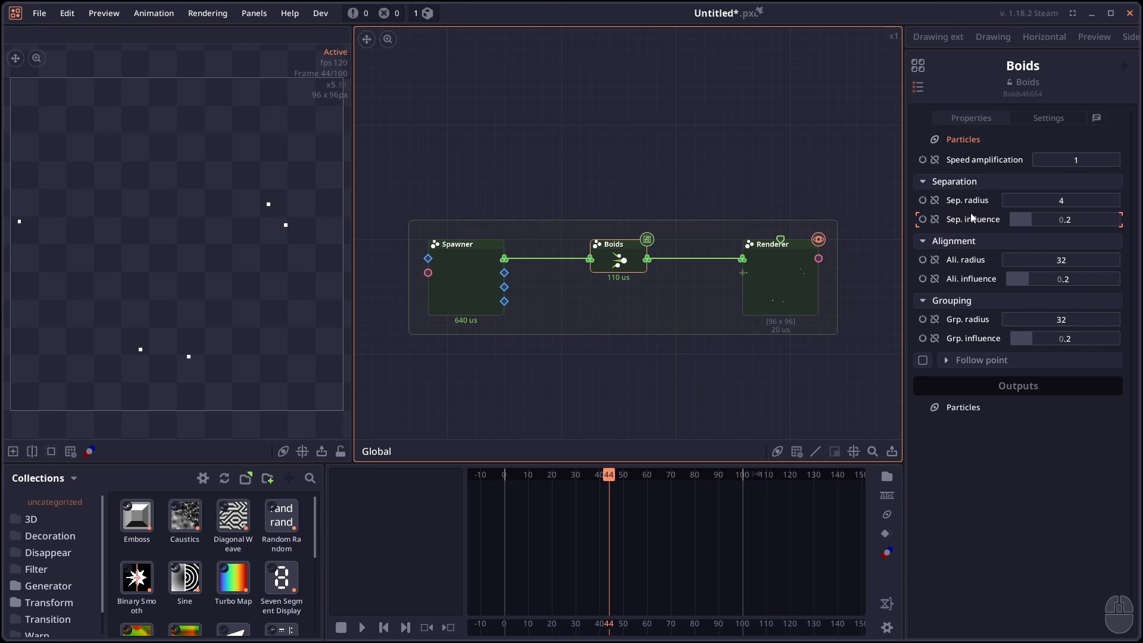
pyautogui.moveTo(933, 260)
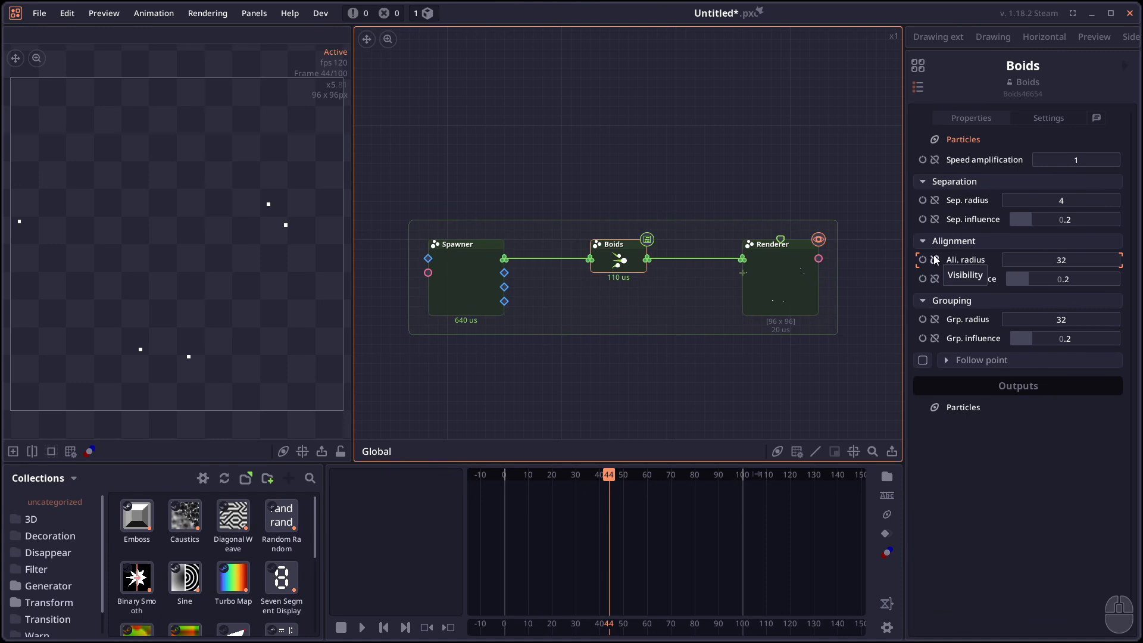
pyautogui.moveTo(1077, 265)
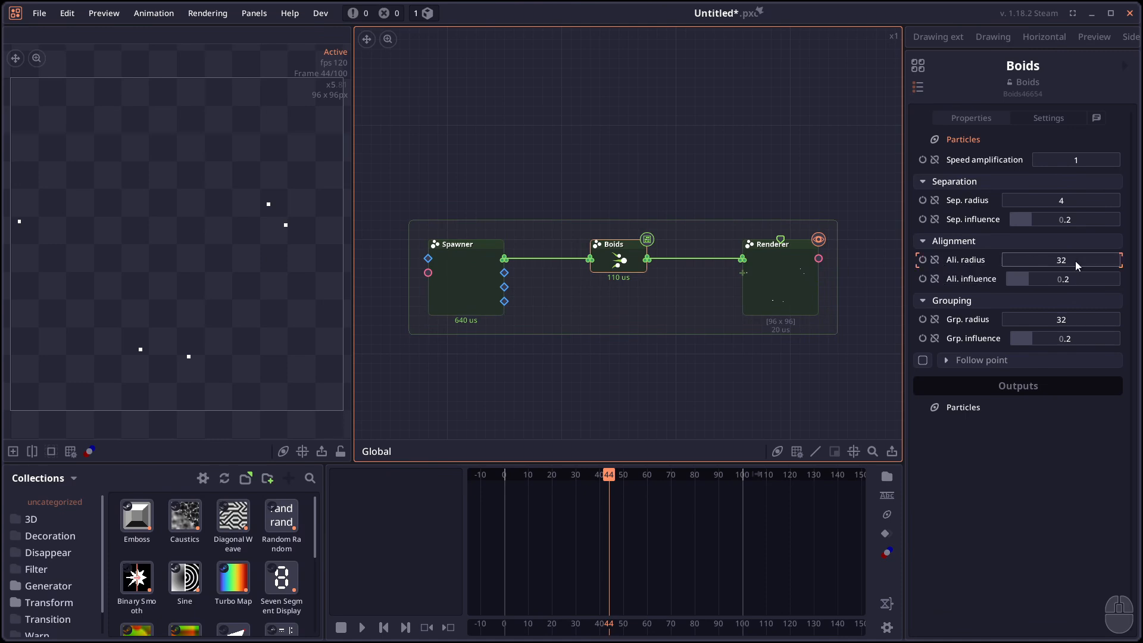
pyautogui.moveTo(1010, 313)
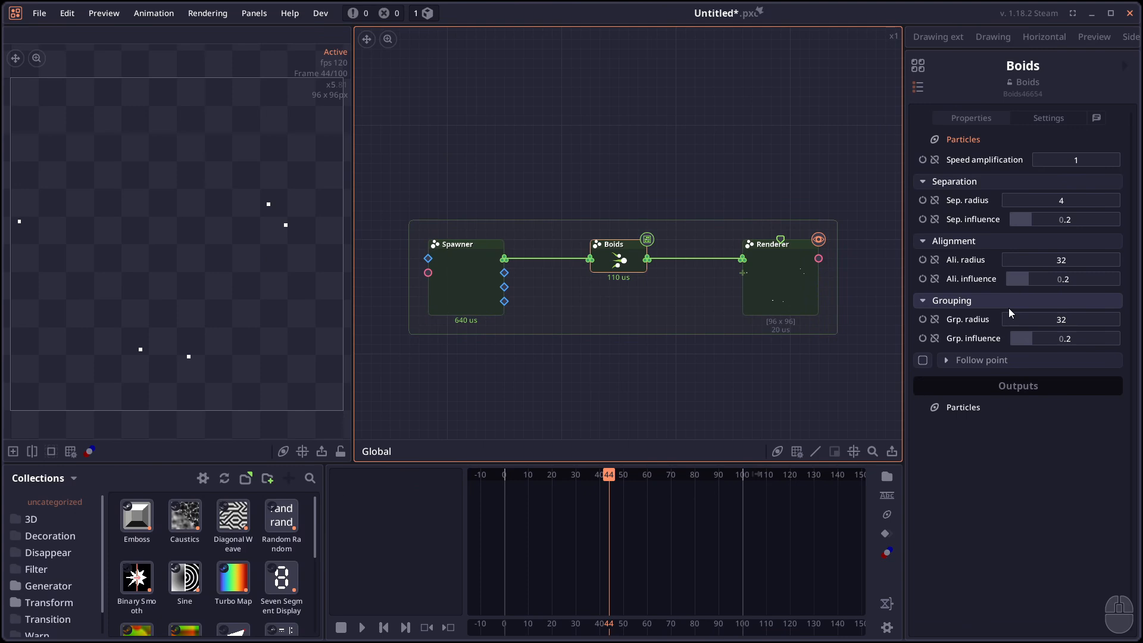
pyautogui.click(362, 627)
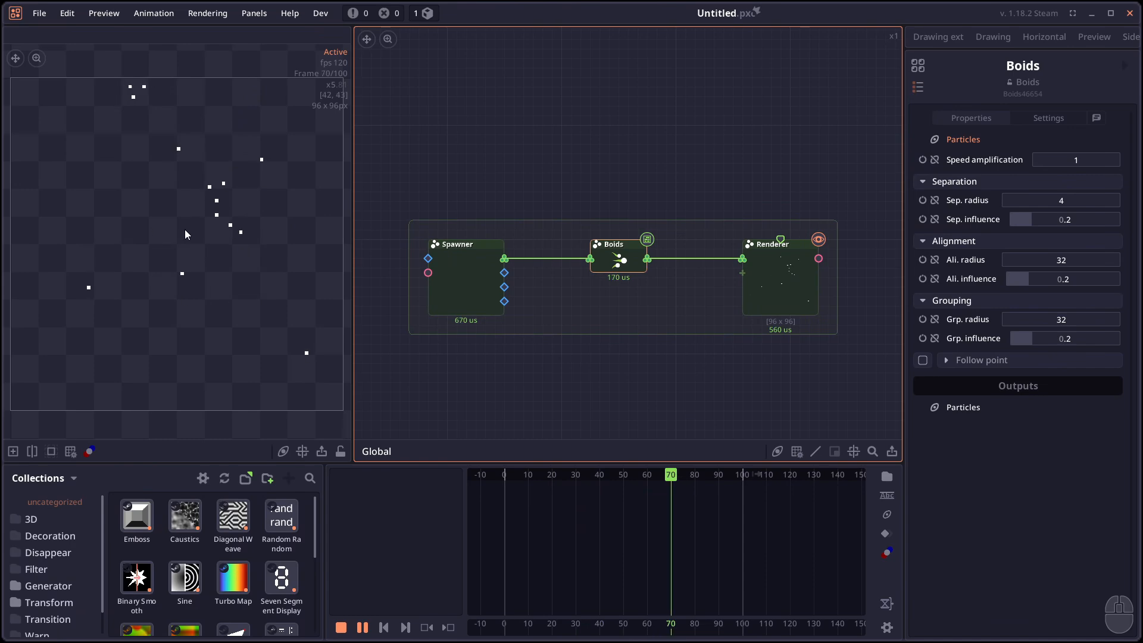
pyautogui.click(576, 475)
pyautogui.write('pixe')
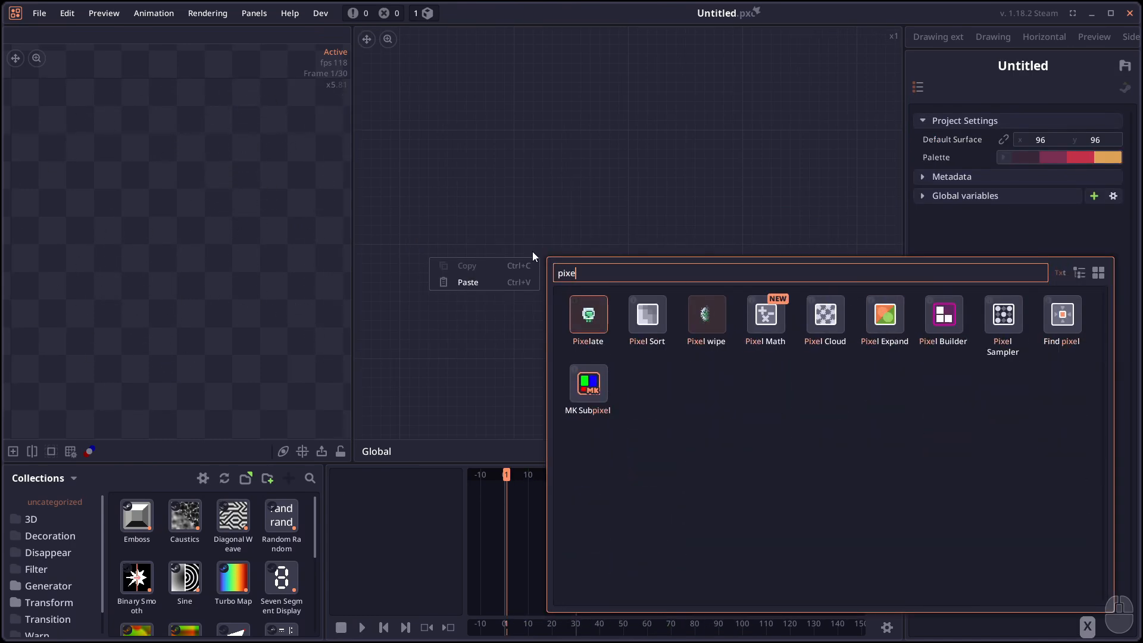
# Add a Pixel Math node to the empty graph
pyautogui.click(765, 315)
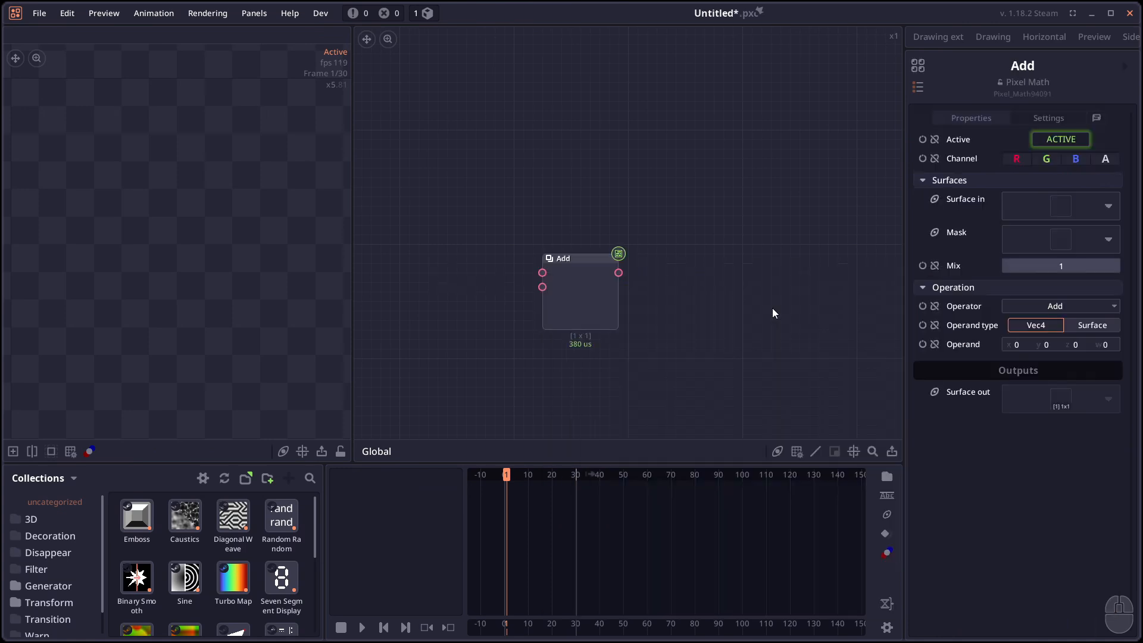
pyautogui.moveTo(746, 306)
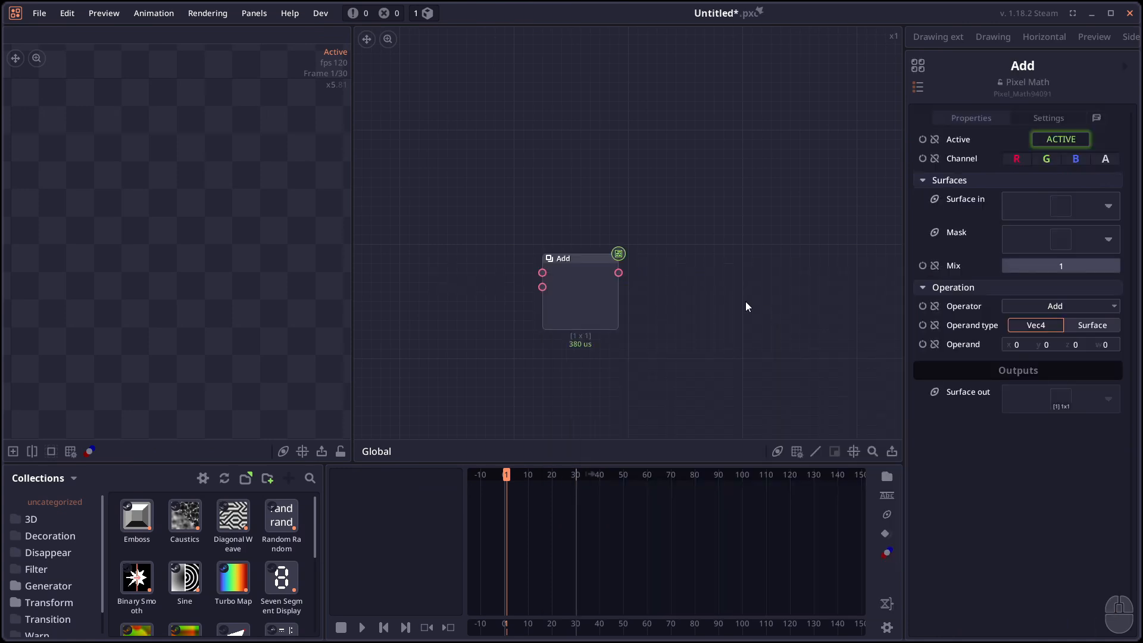
pyautogui.moveTo(753, 299)
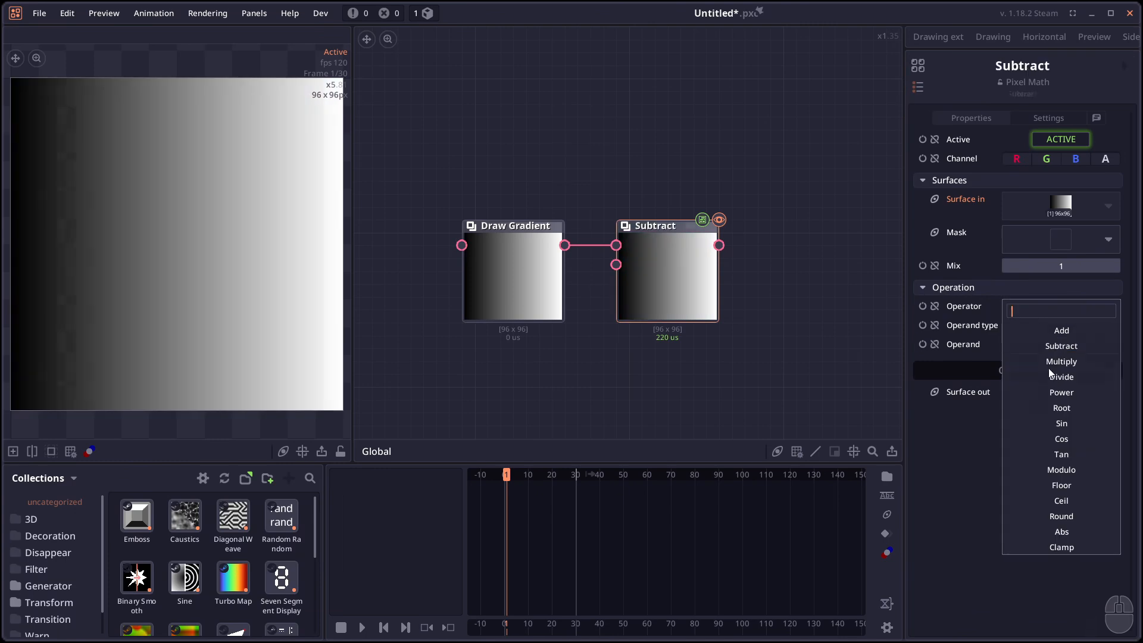
# Set Pixel Math to Sin, give Draw Gradient 16-bit RGBA color depth, and insert a Multiply node
pyautogui.click(1061, 422)
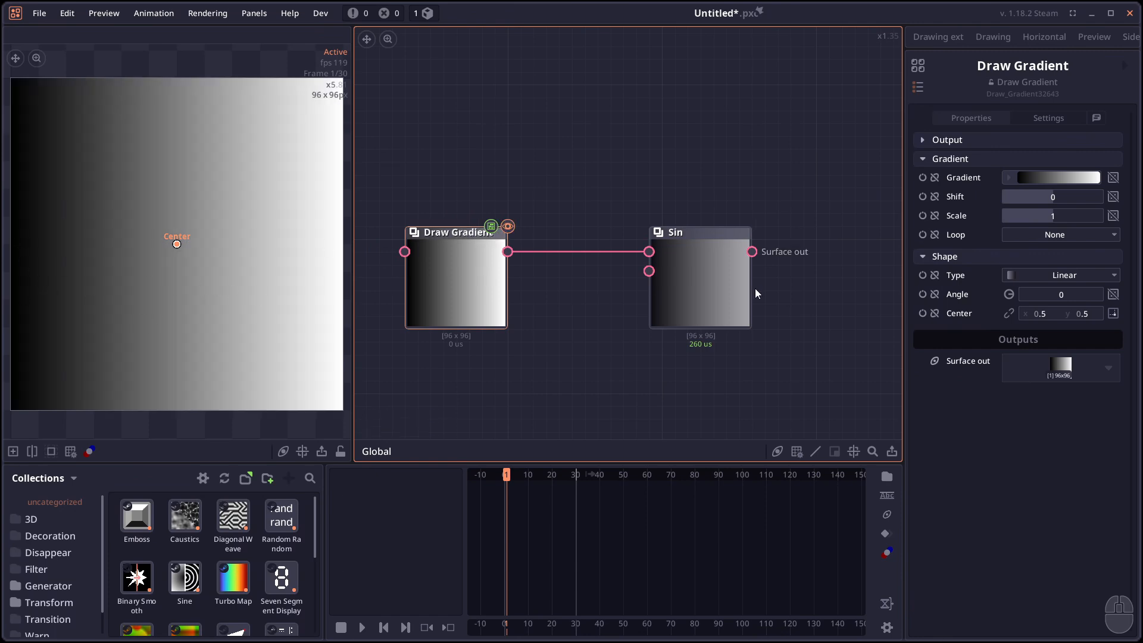
pyautogui.click(773, 274)
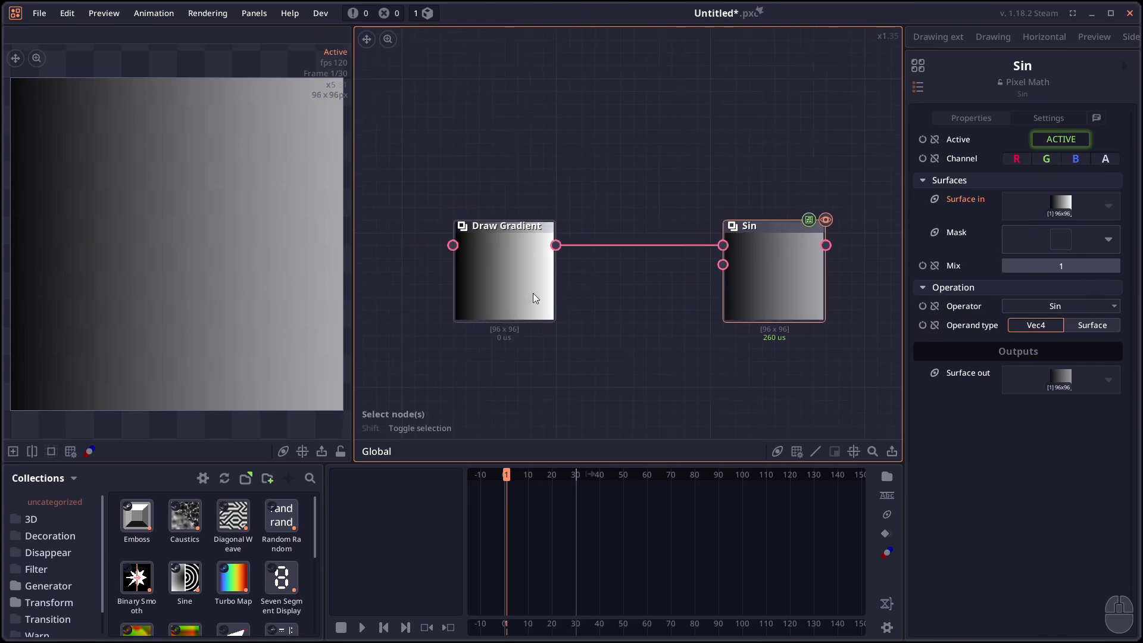
pyautogui.click(504, 225)
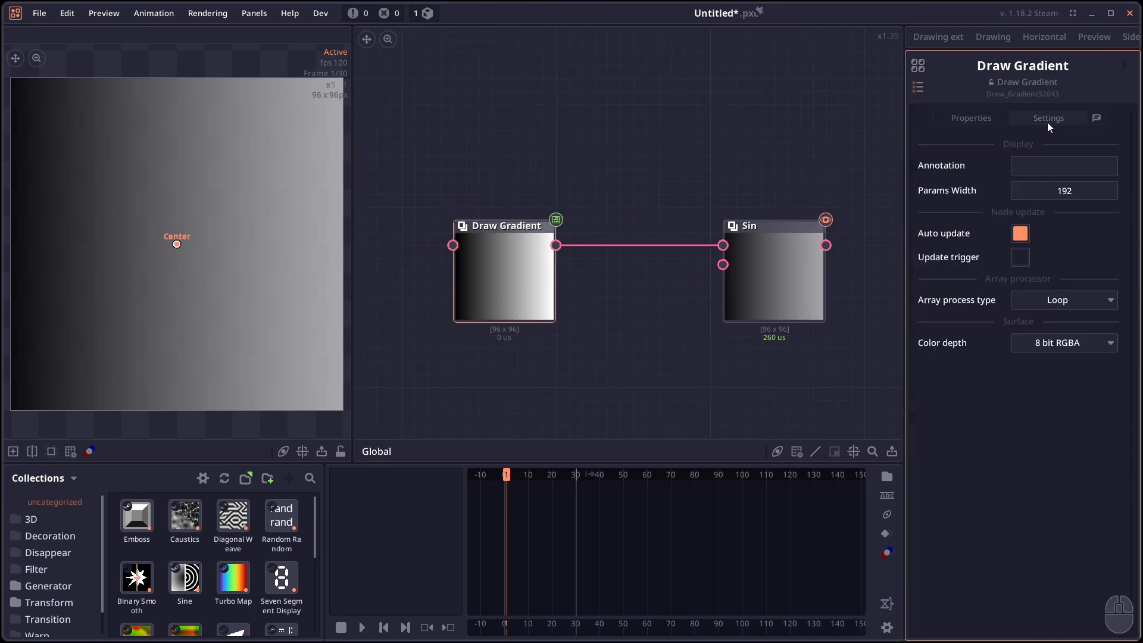
pyautogui.click(1063, 343)
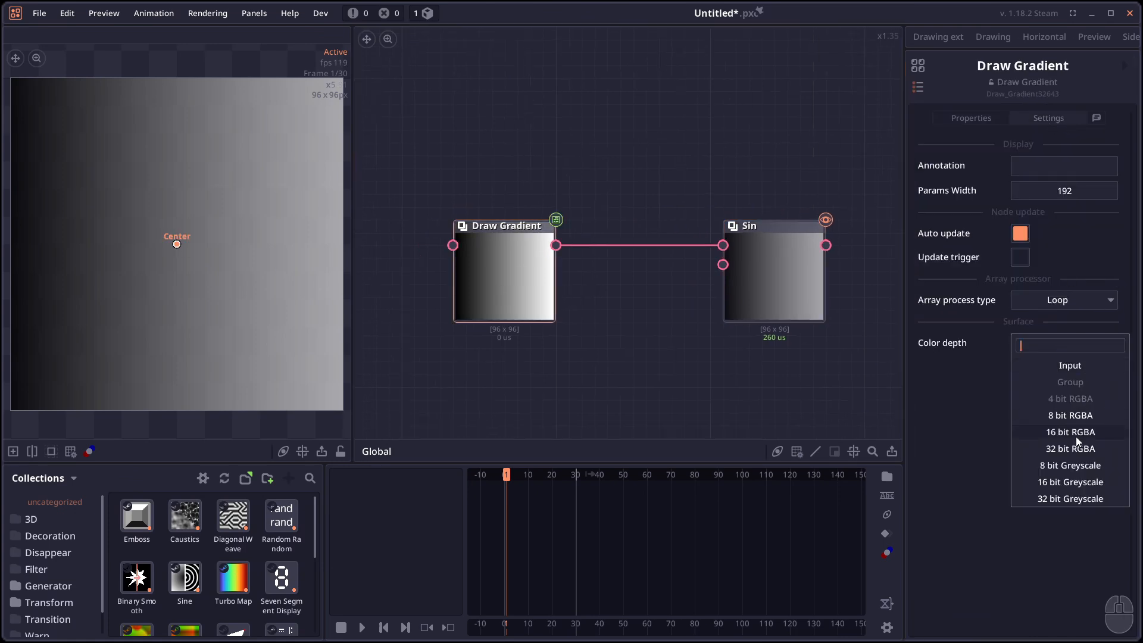
pyautogui.rightClick(588, 261)
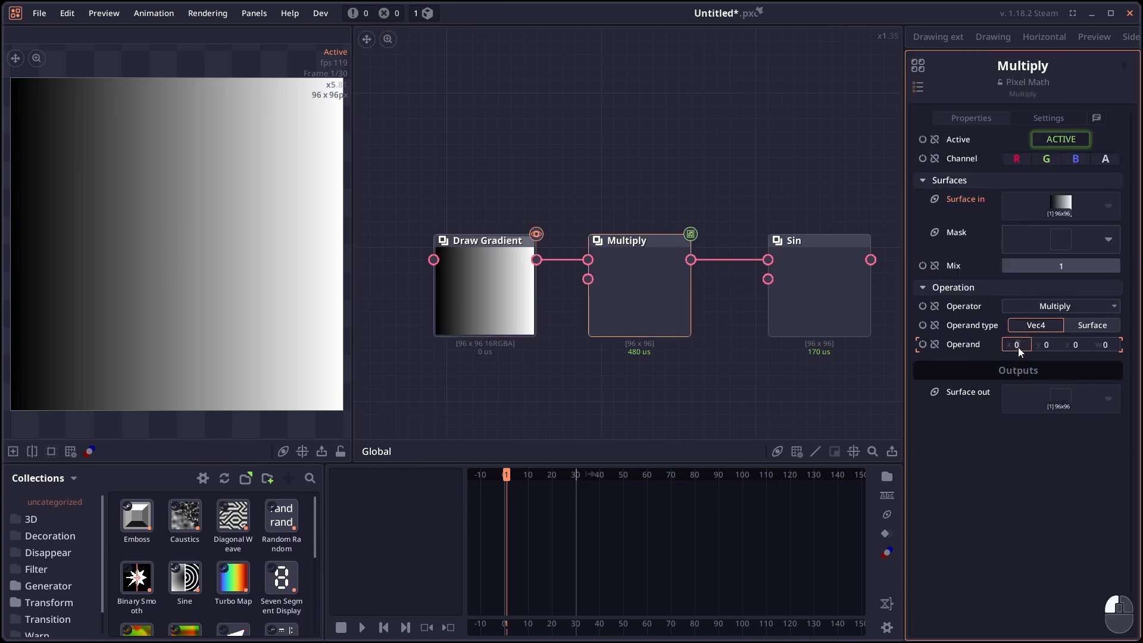
# Set the Multiply node's color depth to follow its input and review its operand 10,10,10,1
pyautogui.click(1048, 117)
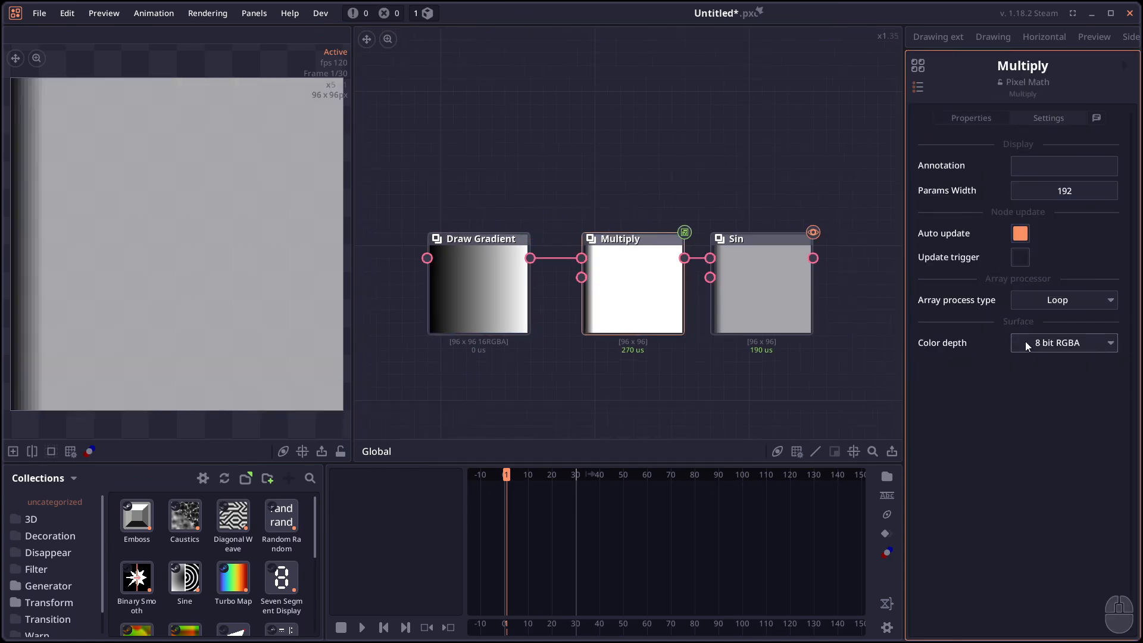
pyautogui.click(1063, 343)
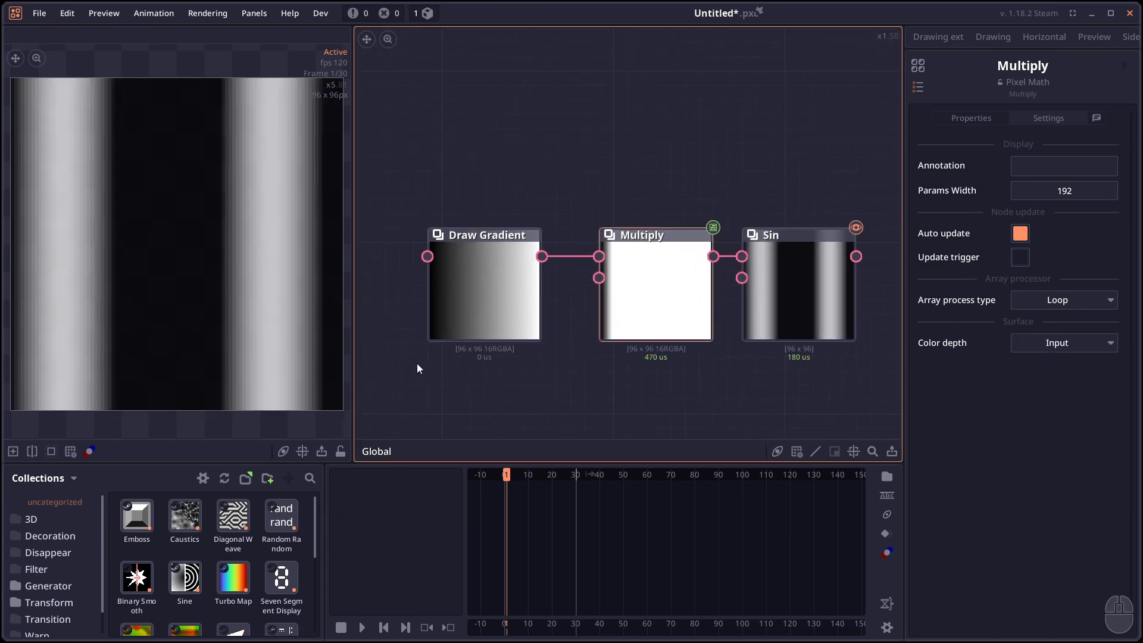
pyautogui.moveTo(686, 349)
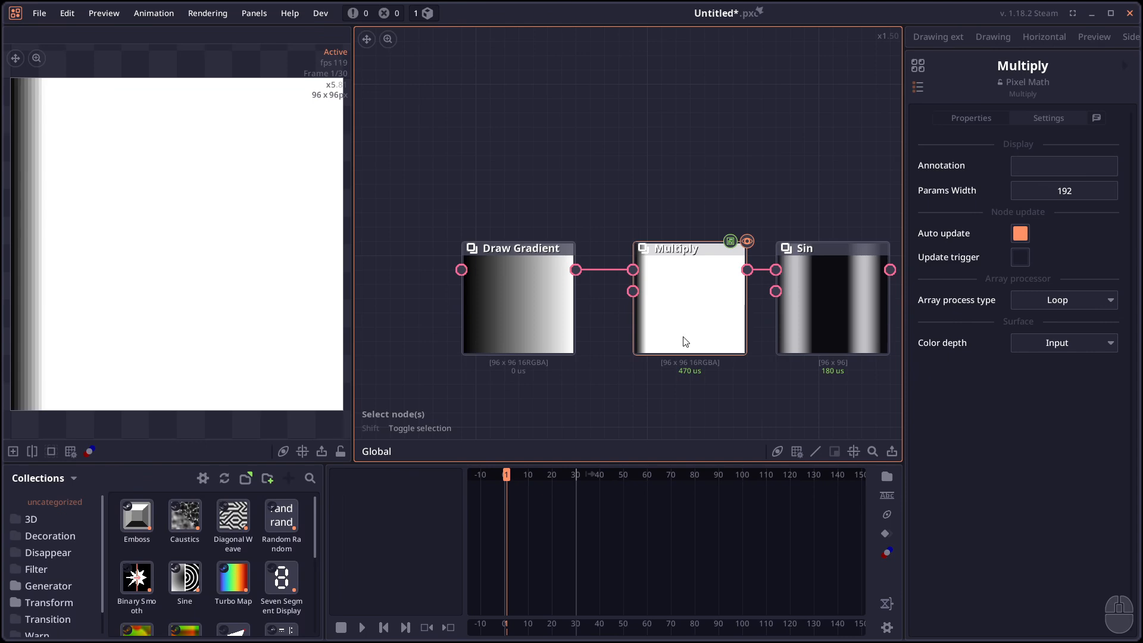
pyautogui.moveTo(676, 391)
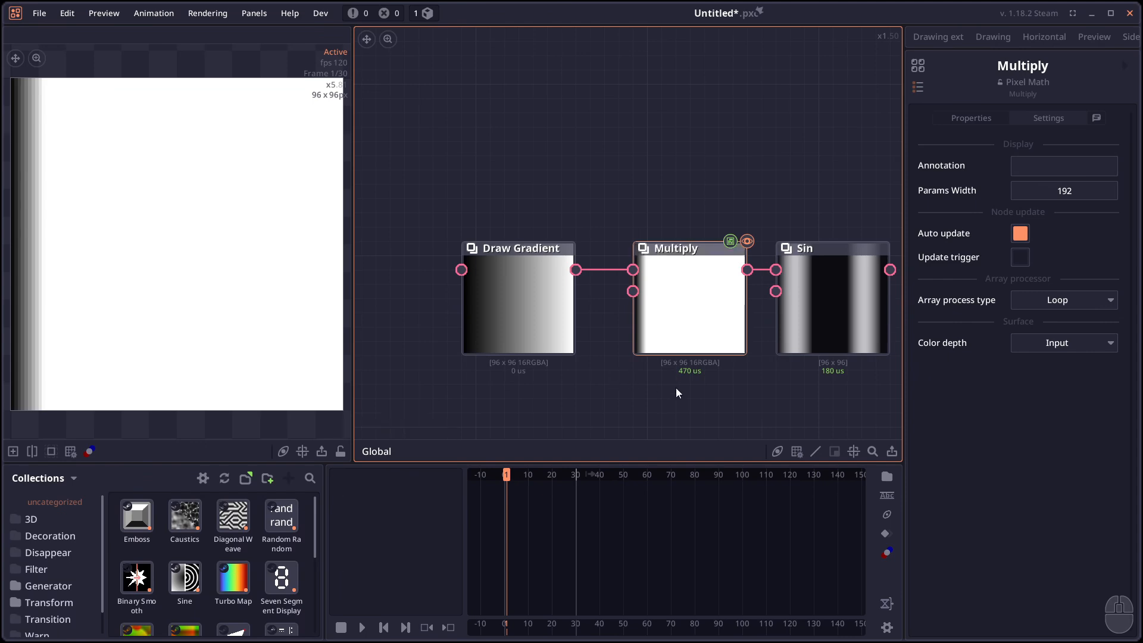
pyautogui.moveTo(306, 288)
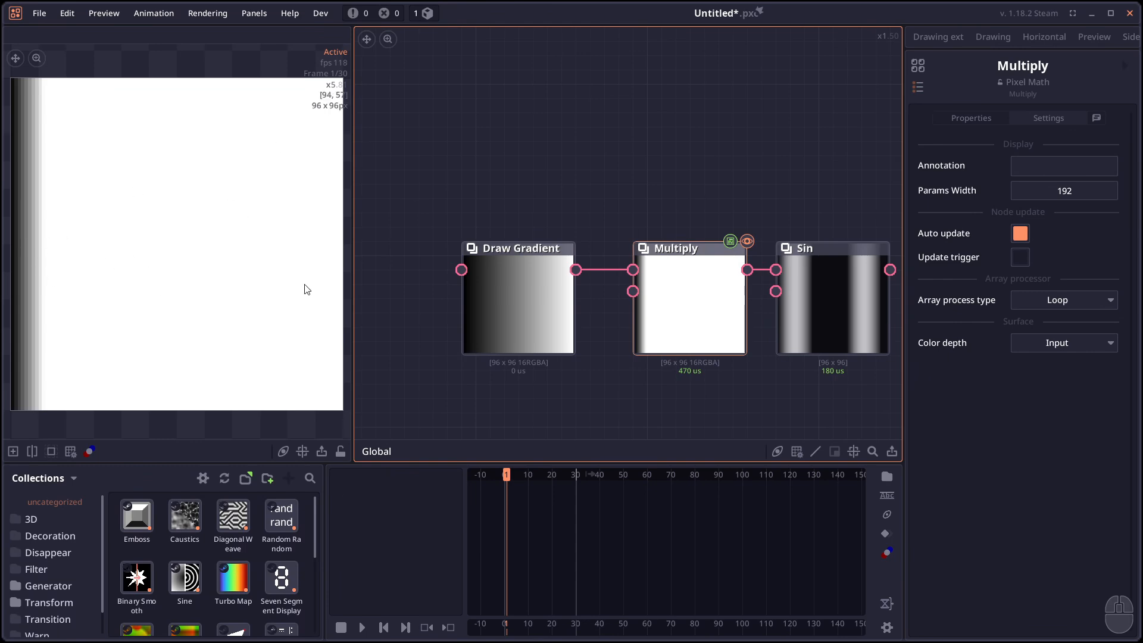
pyautogui.moveTo(123, 279)
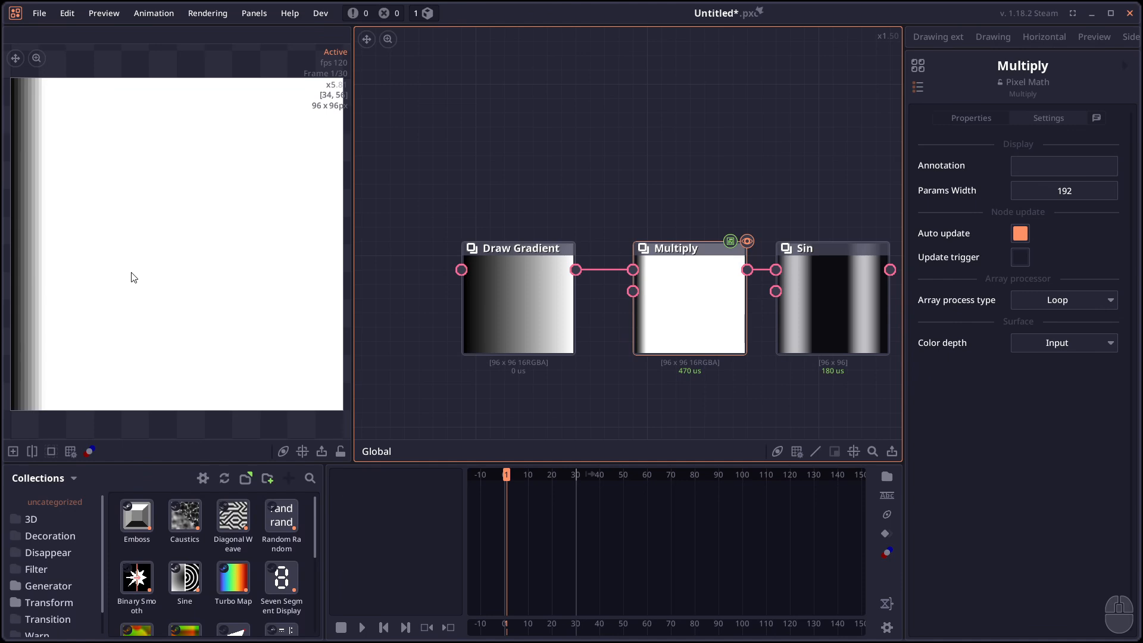
pyautogui.moveTo(60, 288)
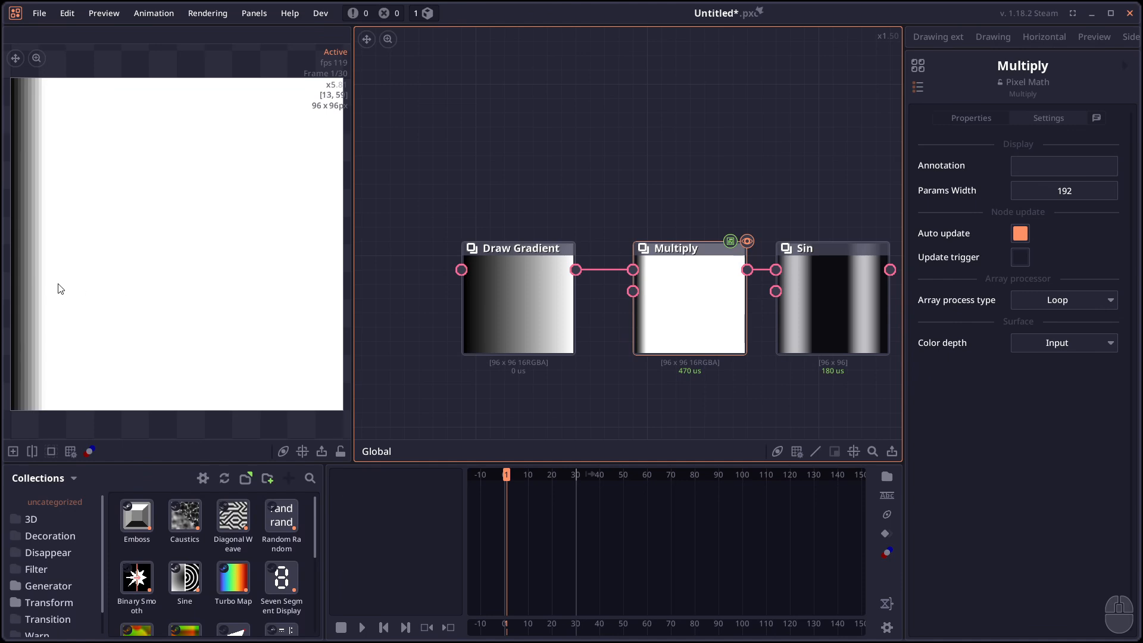
pyautogui.click(970, 118)
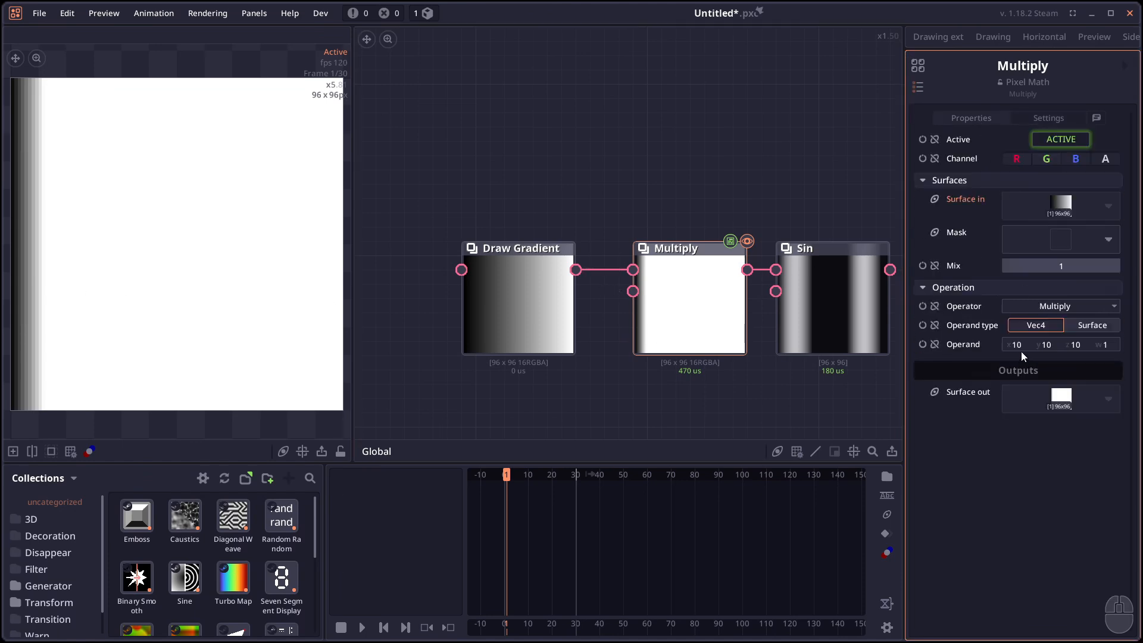
pyautogui.moveTo(45, 354)
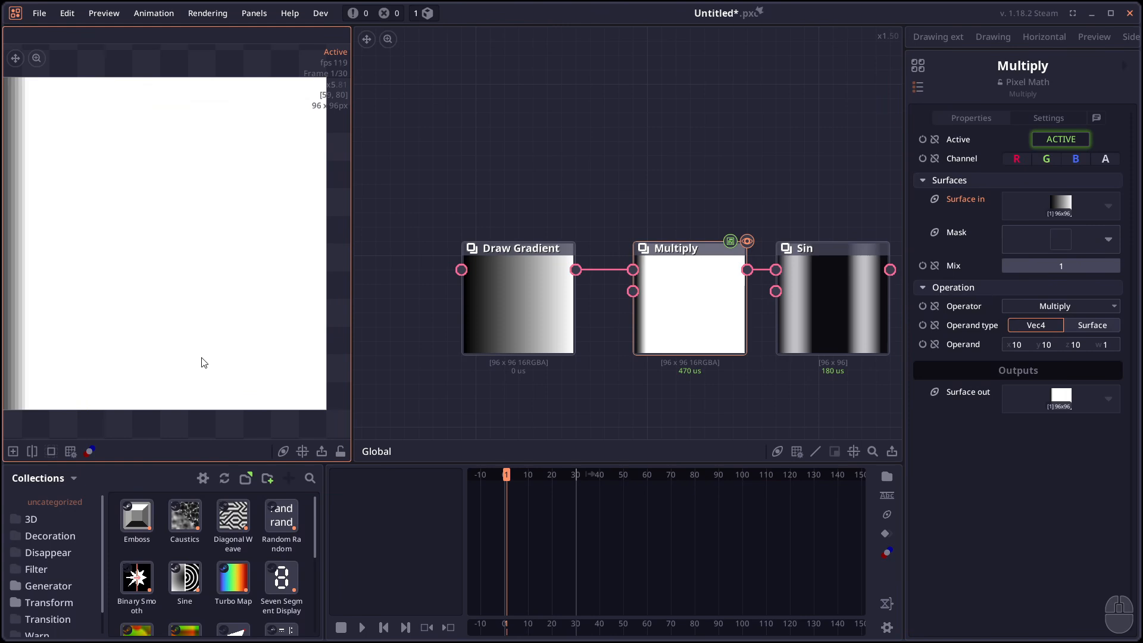
# Preview the Sin node's stripes and set the new Pixel Math node to Modulo
pyautogui.click(778, 299)
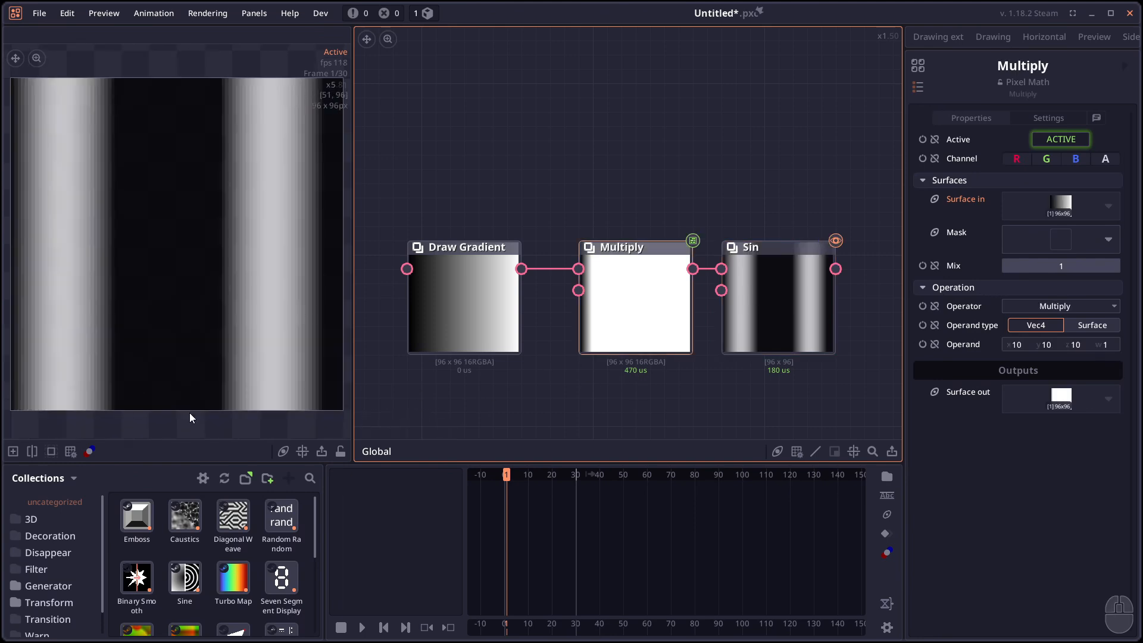
pyautogui.moveTo(38, 350)
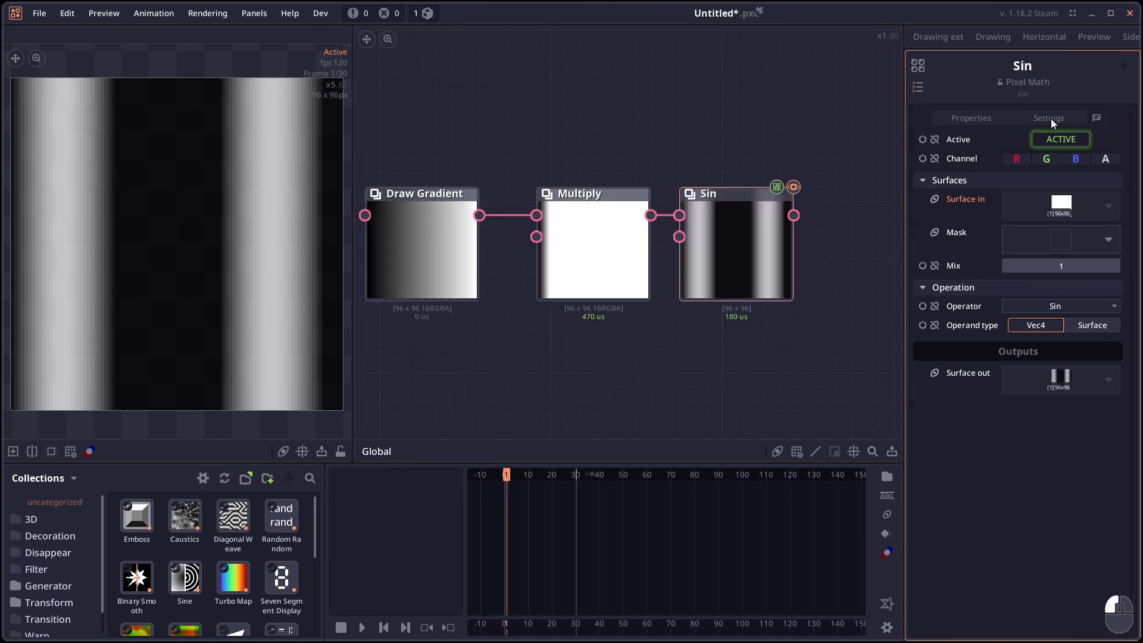
pyautogui.click(1048, 118)
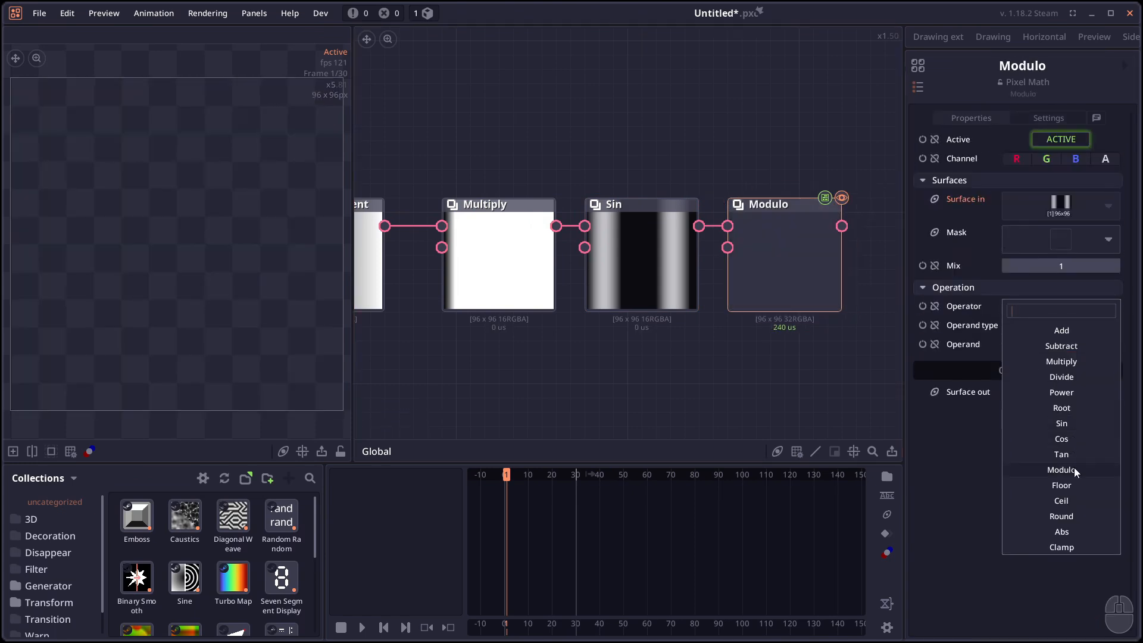
pyautogui.click(1060, 531)
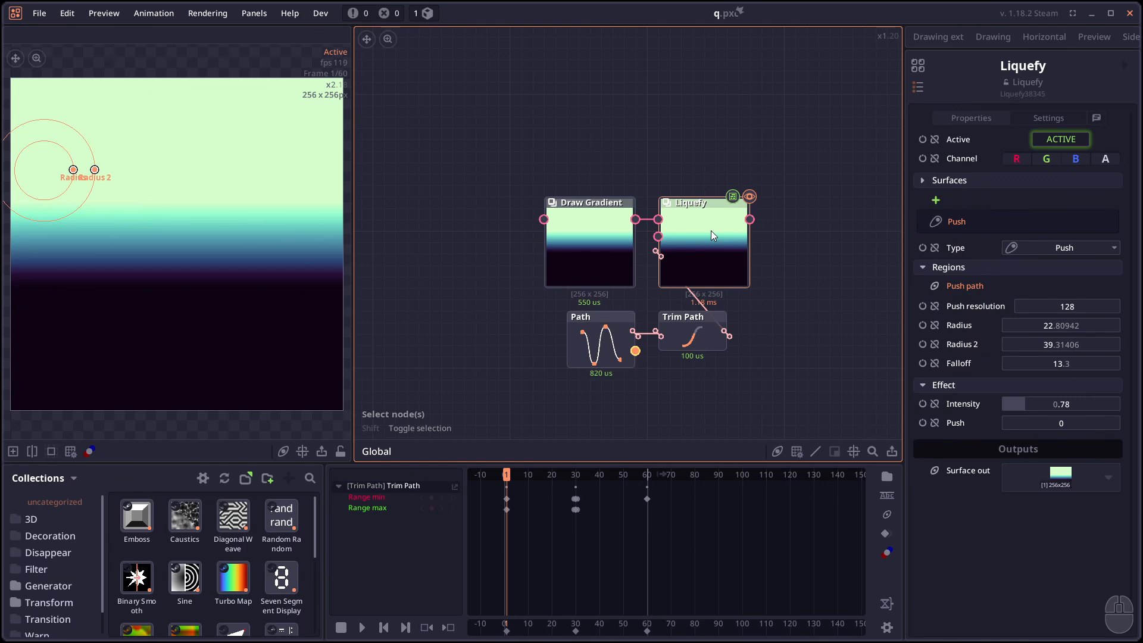
pyautogui.moveTo(716, 232)
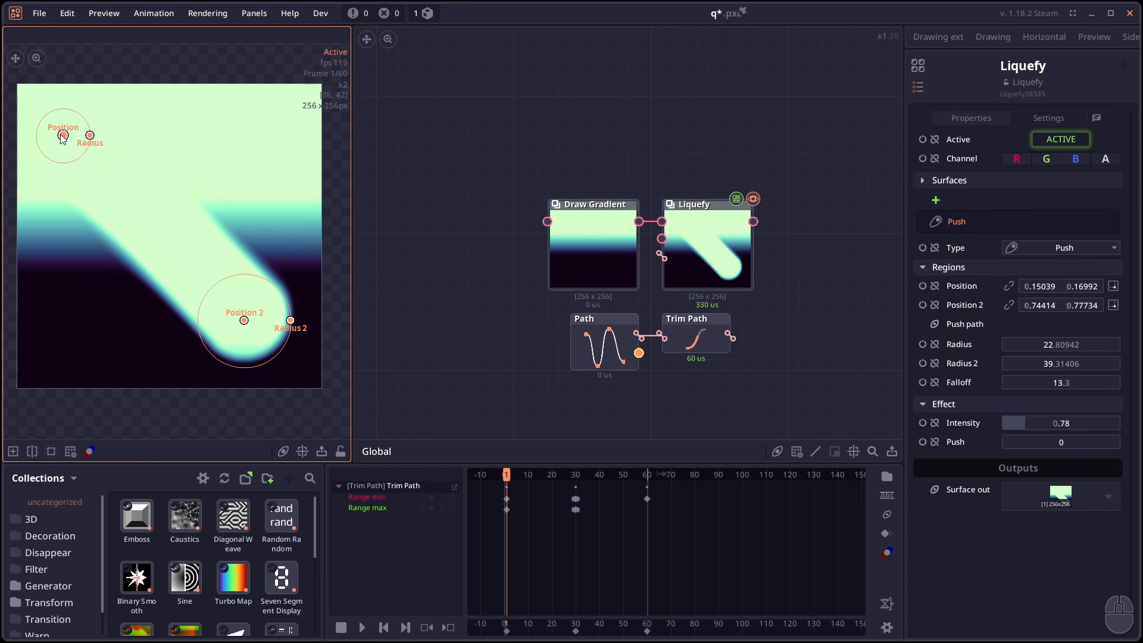
pyautogui.moveTo(47, 142)
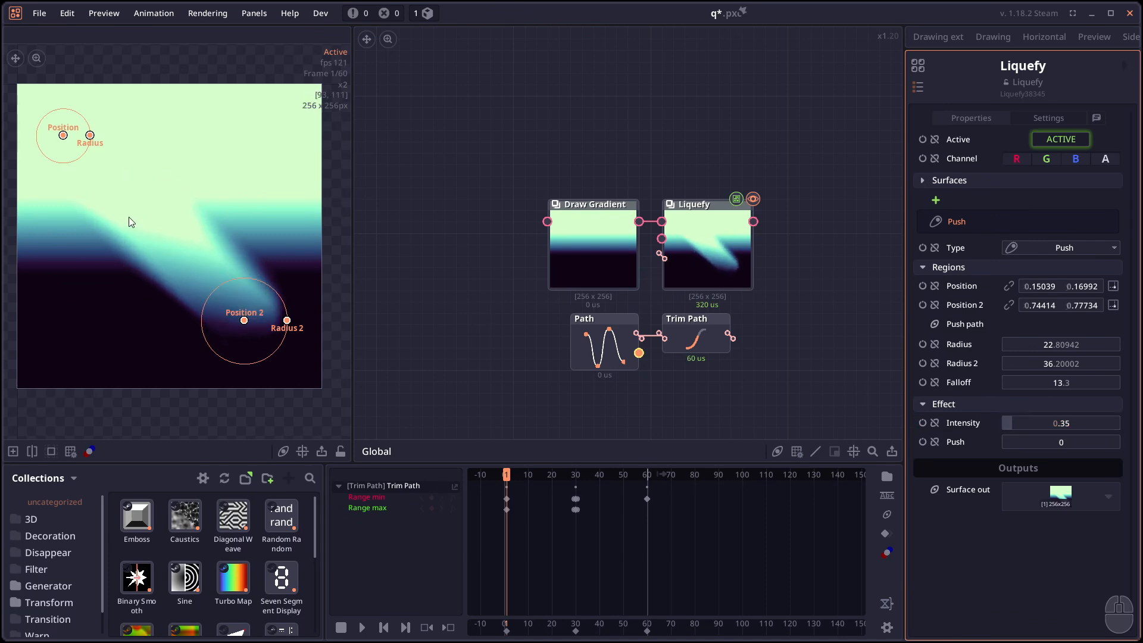
pyautogui.moveTo(145, 180)
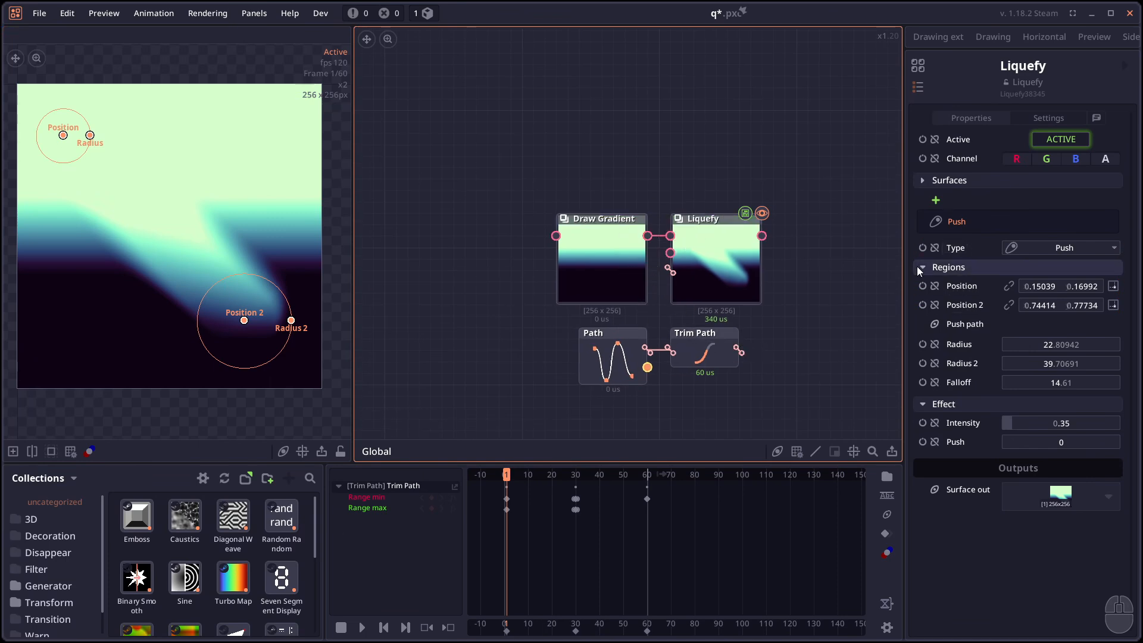
# Play the trimmed-path Liquefy push animation, pause midway, and inspect the Liquefy node
pyautogui.click(612, 358)
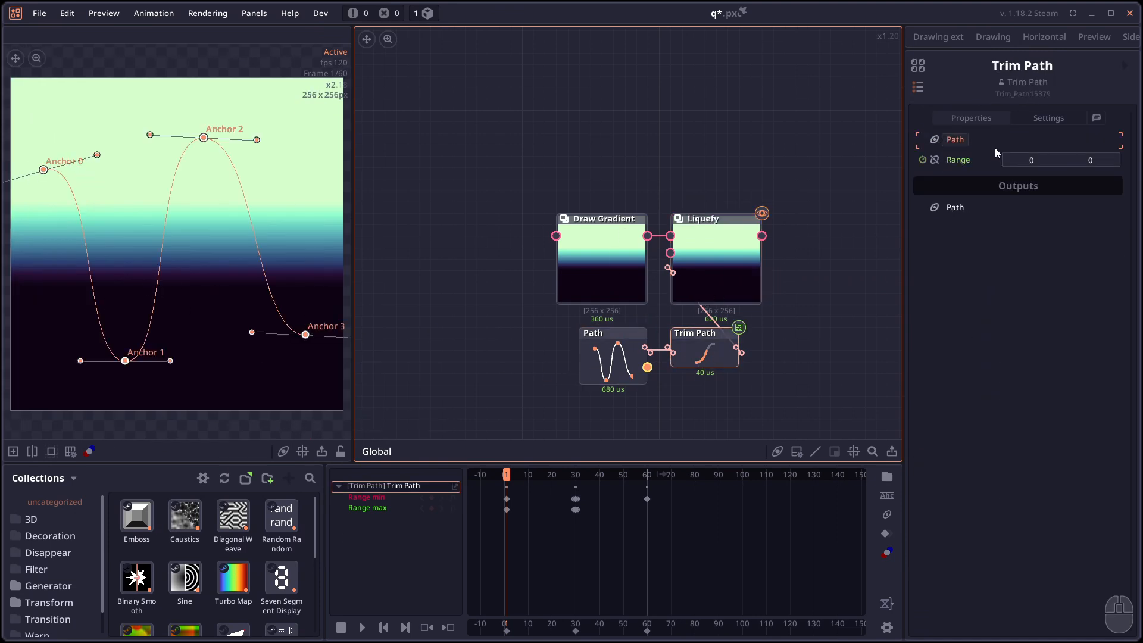
pyautogui.press('space')
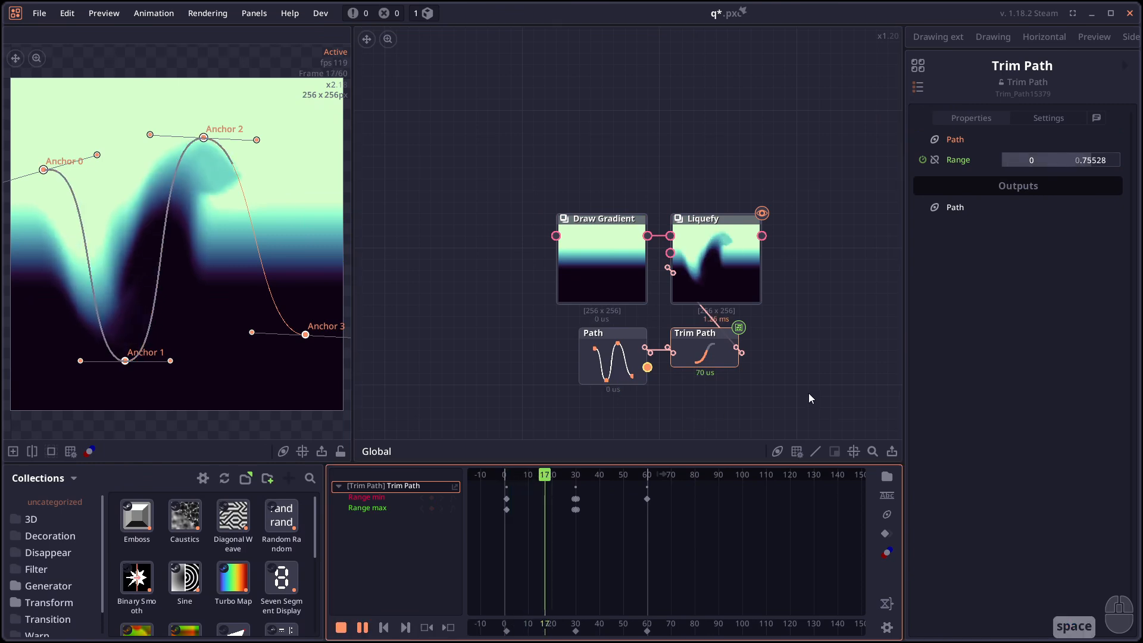
pyautogui.click(362, 627)
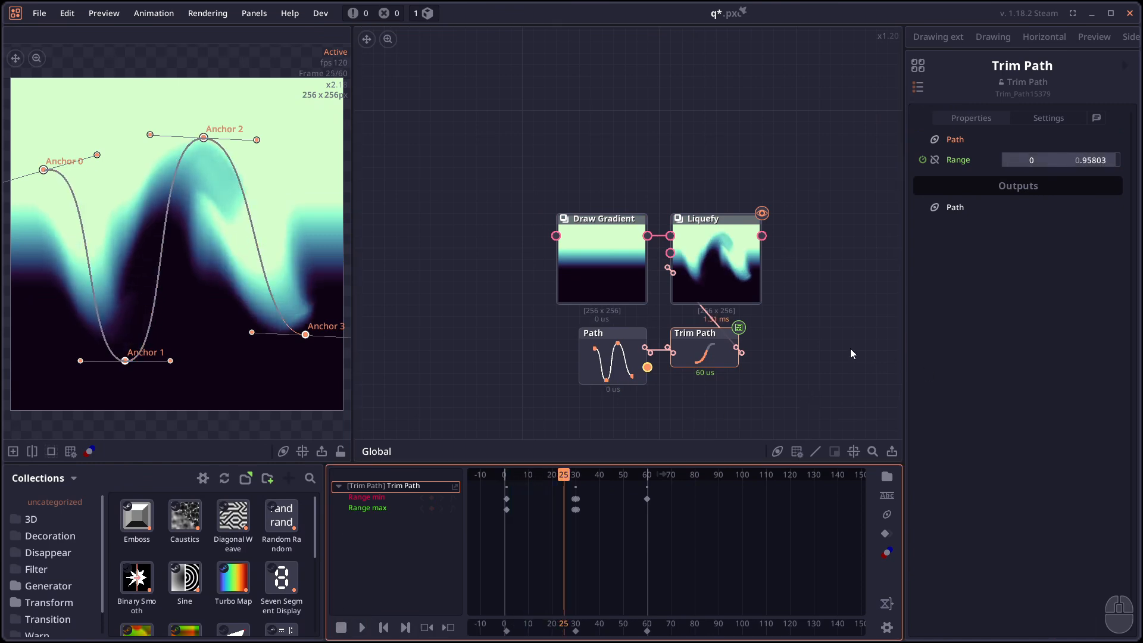
pyautogui.moveTo(17, 178)
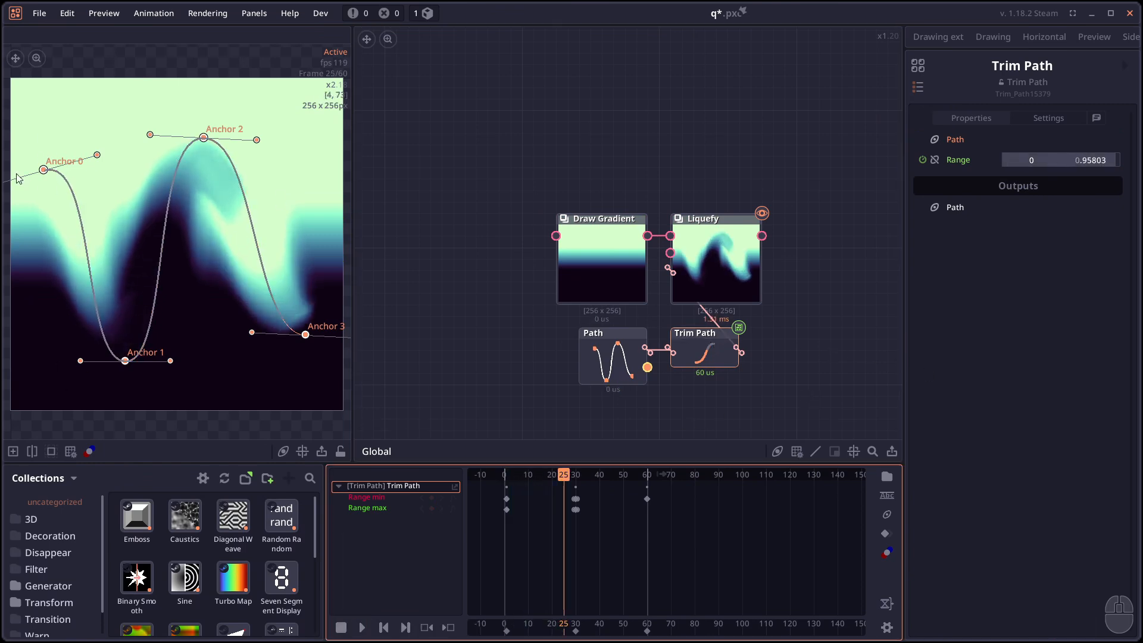
pyautogui.click(714, 254)
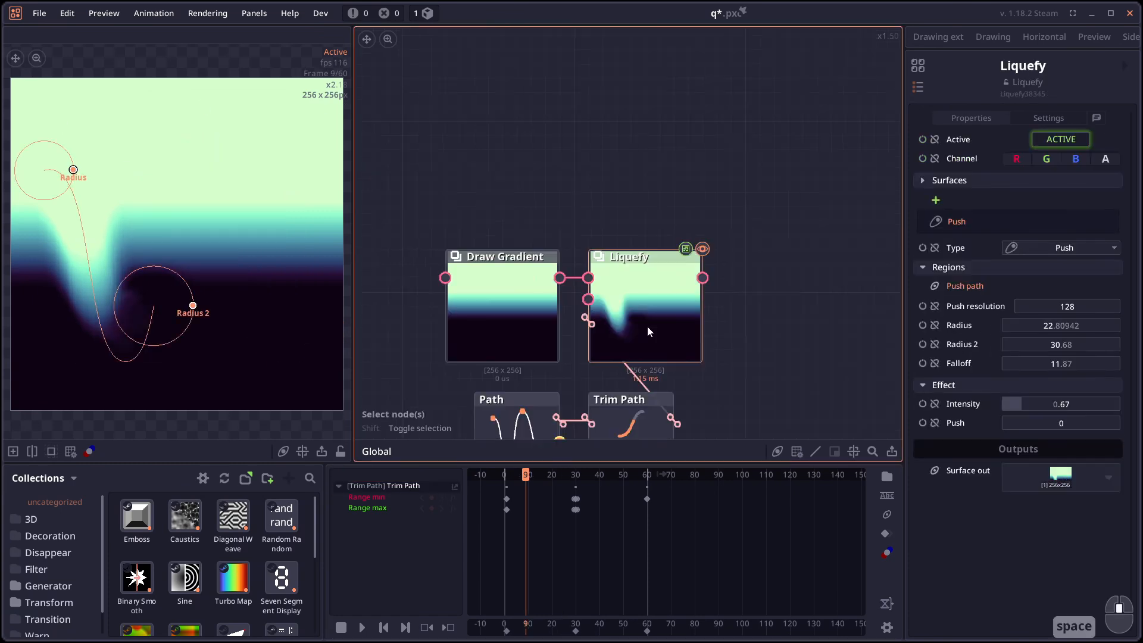
# Switch the second Liquefy node's type through Twirl to Bloat
pyautogui.click(1060, 247)
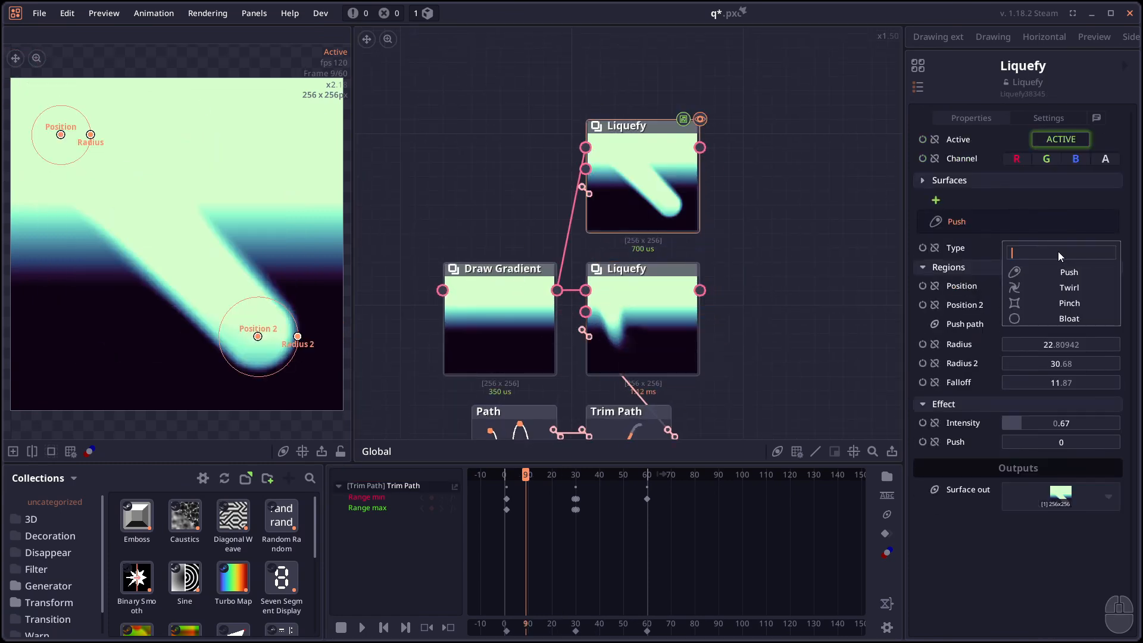
pyautogui.click(1069, 287)
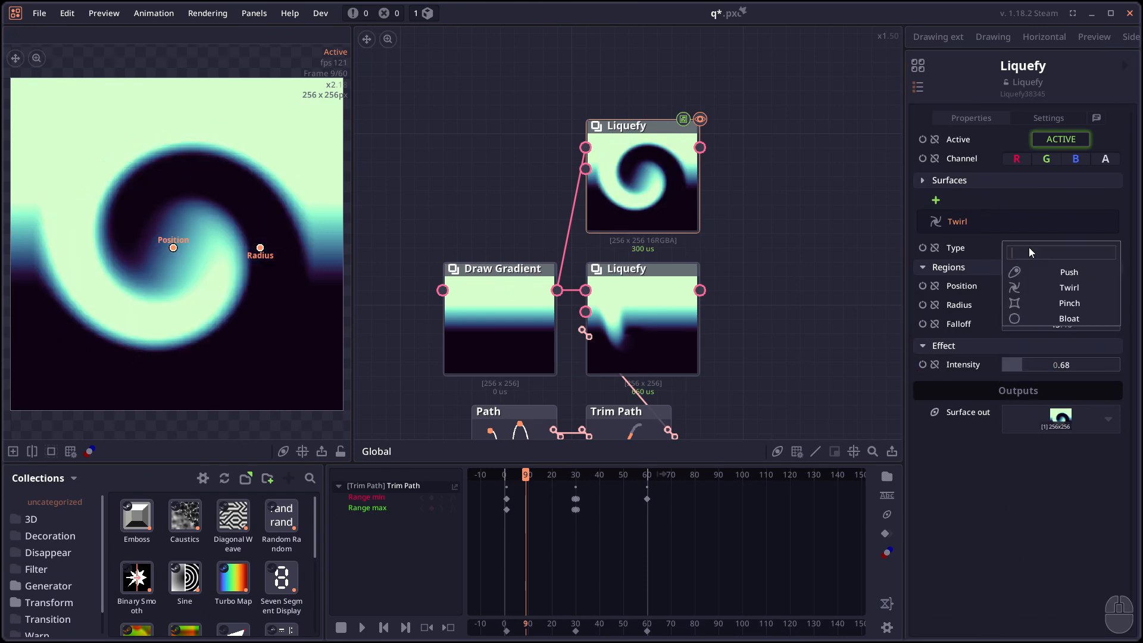
pyautogui.click(1069, 317)
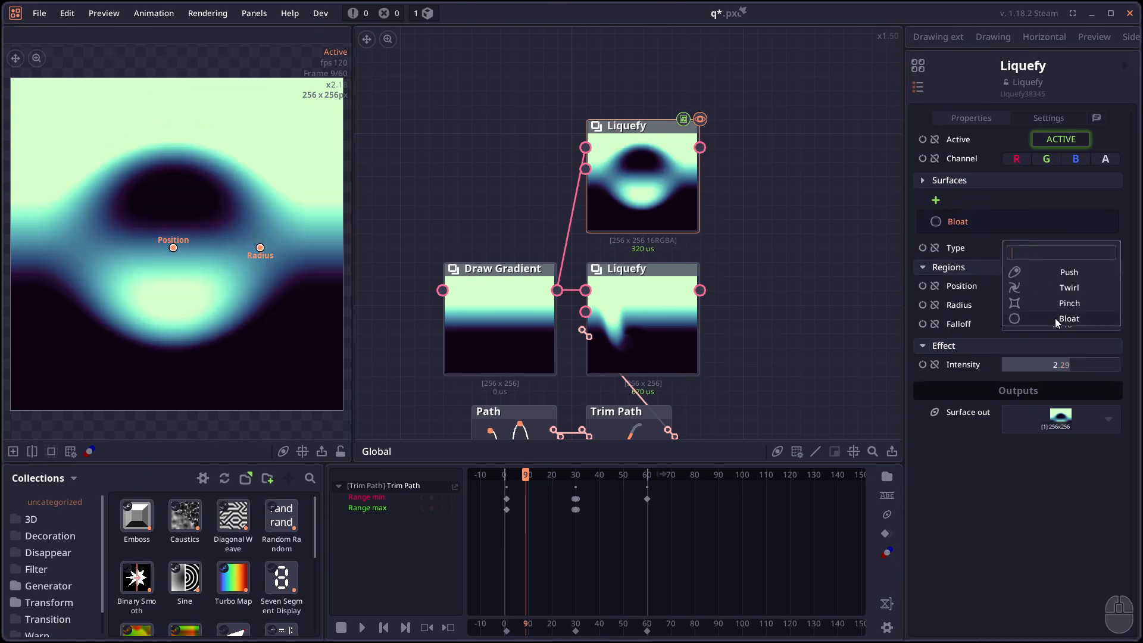
pyautogui.click(1069, 319)
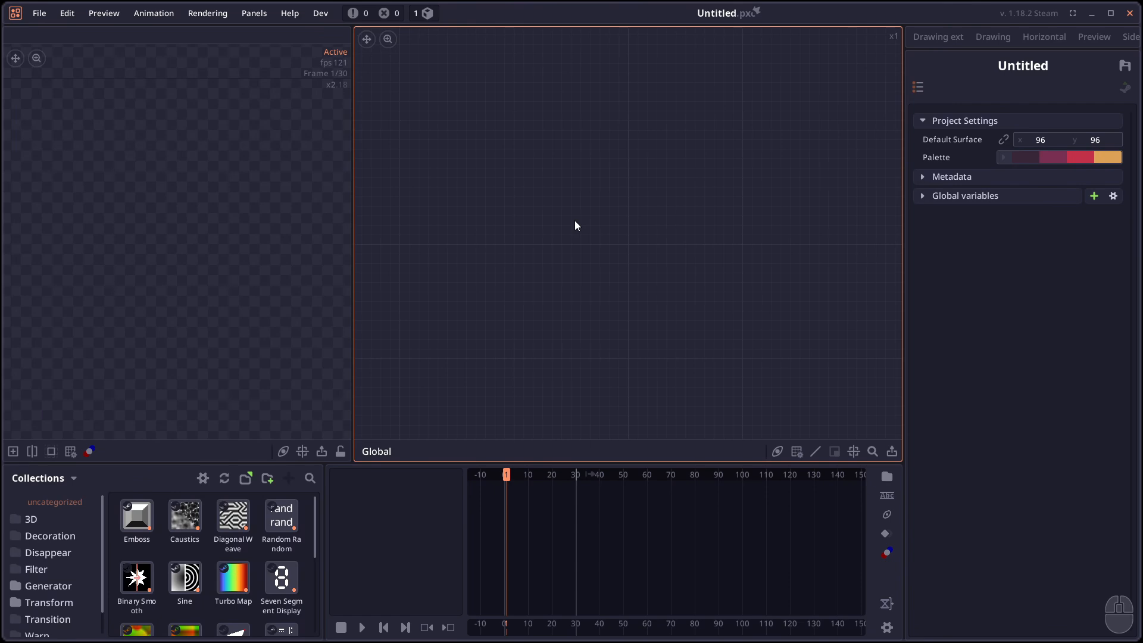
pyautogui.moveTo(547, 206)
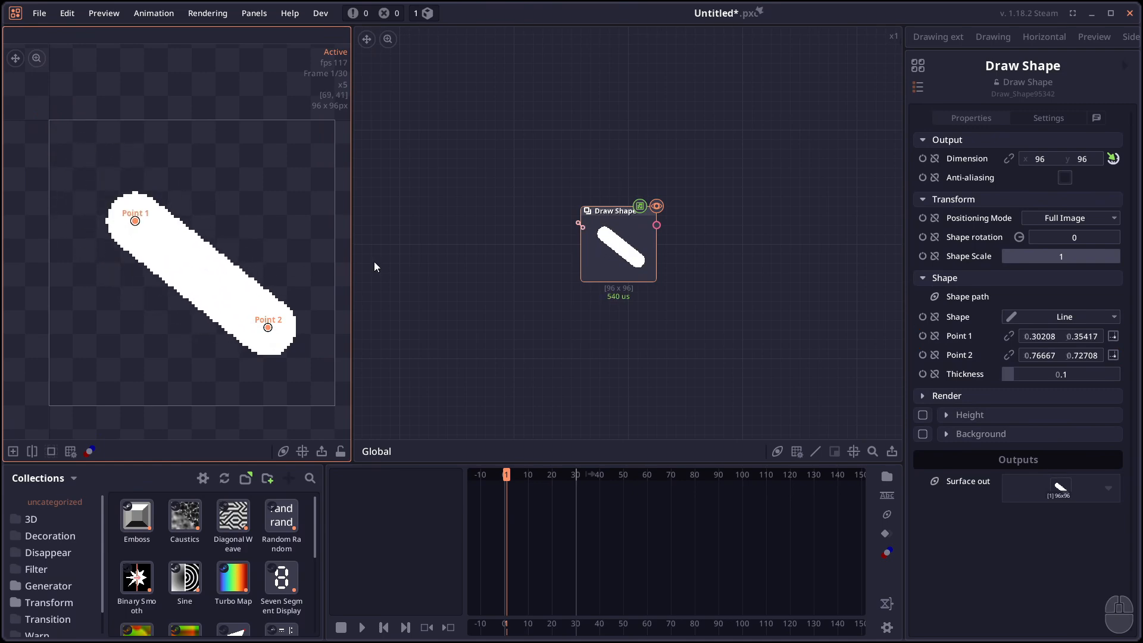
# Set Draw Shape to Arrow and move its tail point further left on the canvas
pyautogui.click(1059, 317)
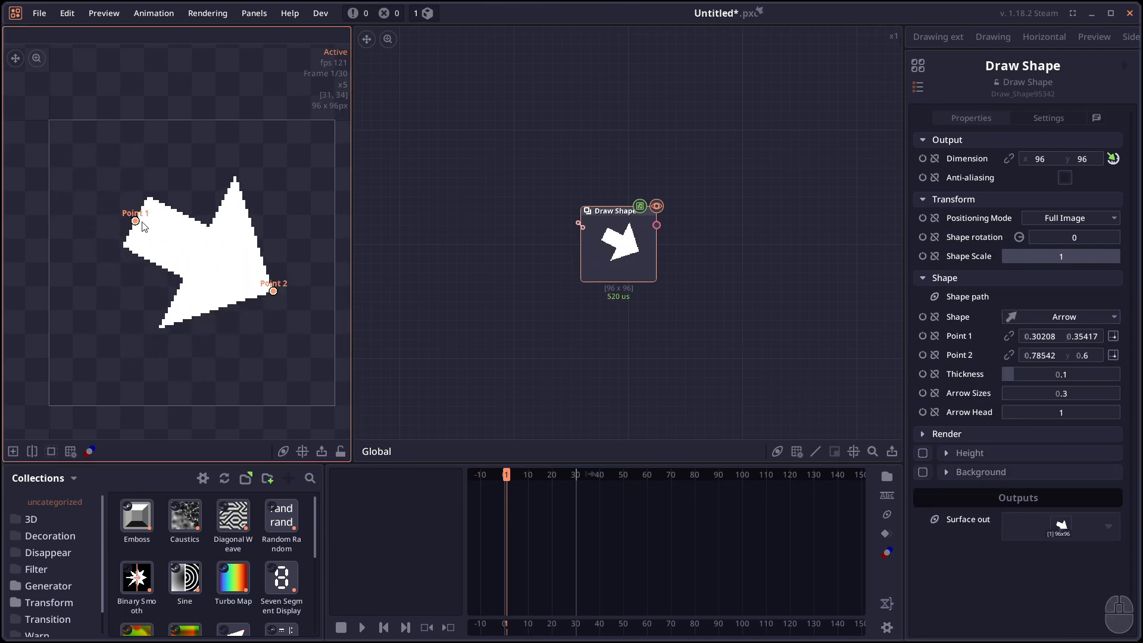
pyautogui.moveTo(136, 219); pyautogui.dragTo(98, 216)
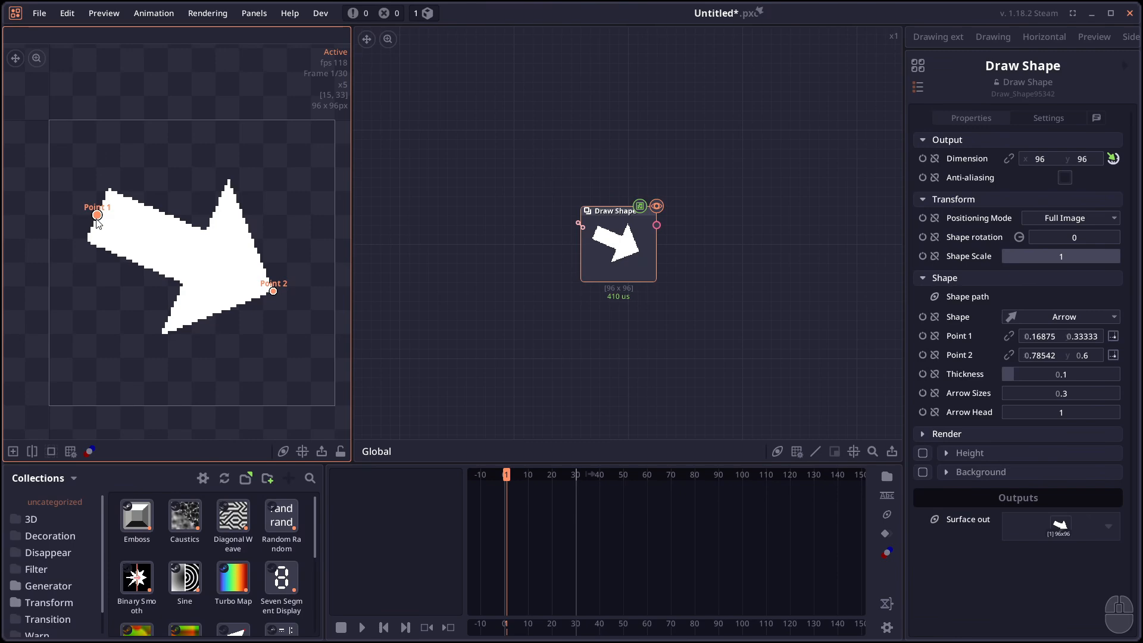
pyautogui.moveTo(191, 269)
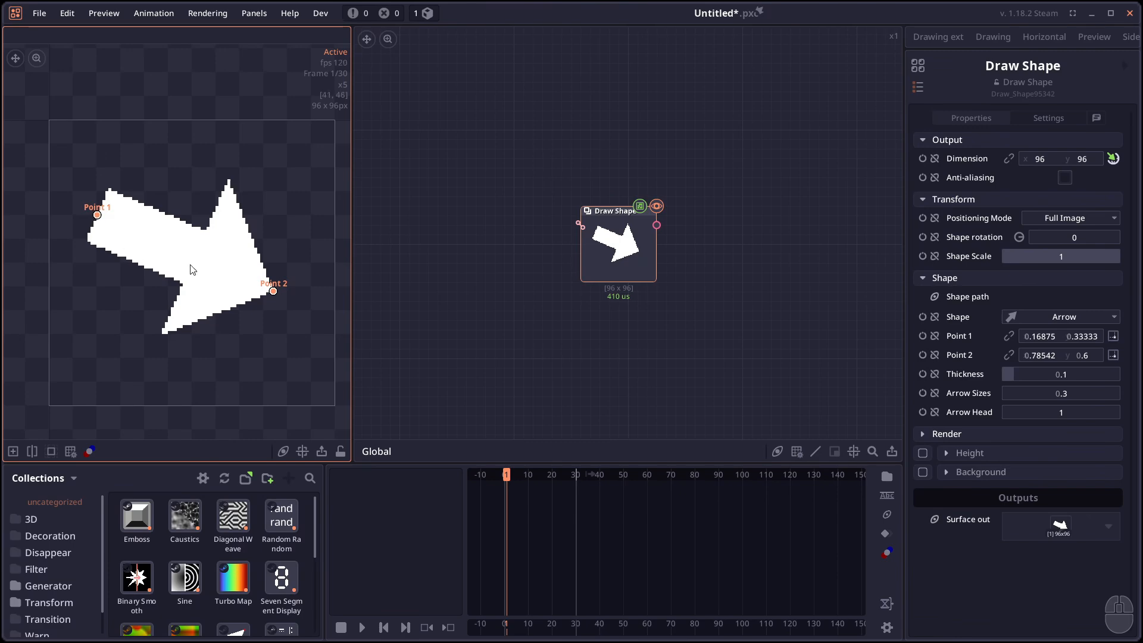
pyautogui.write('util')
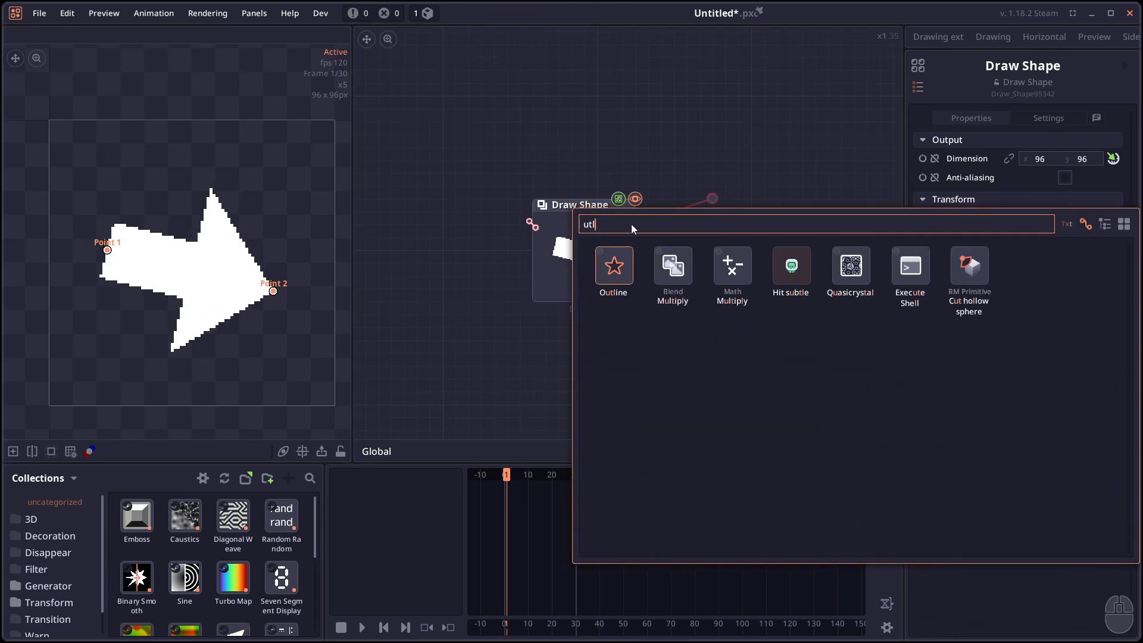
# Switch the Outline node's Profile from Circle to Square for blocky corners
pyautogui.click(613, 265)
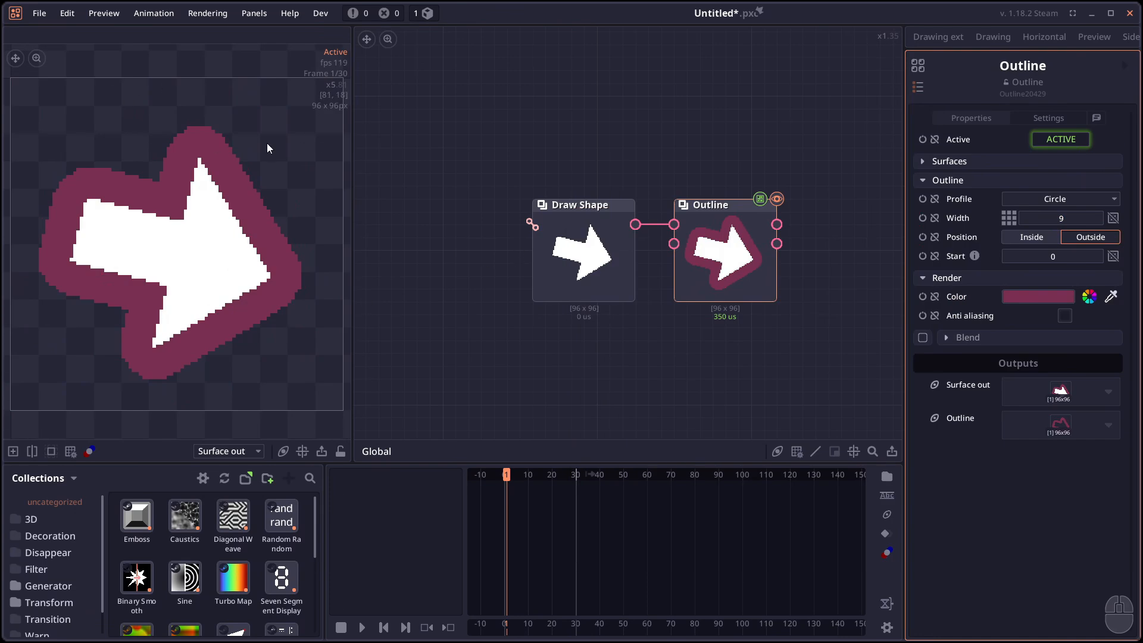
pyautogui.moveTo(144, 170)
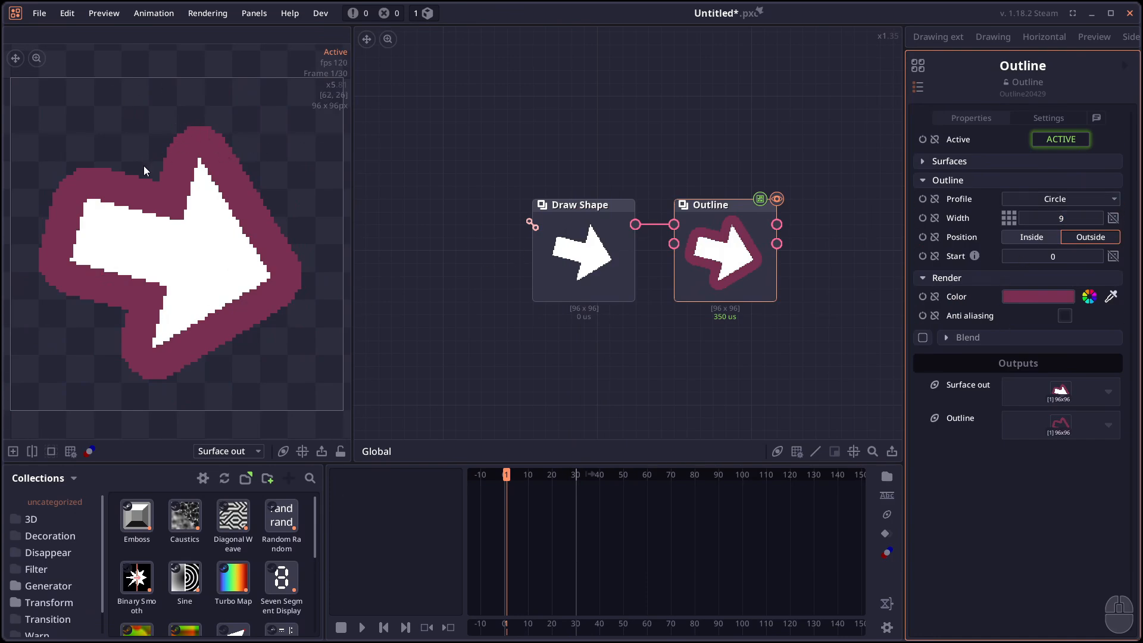
pyautogui.click(1060, 199)
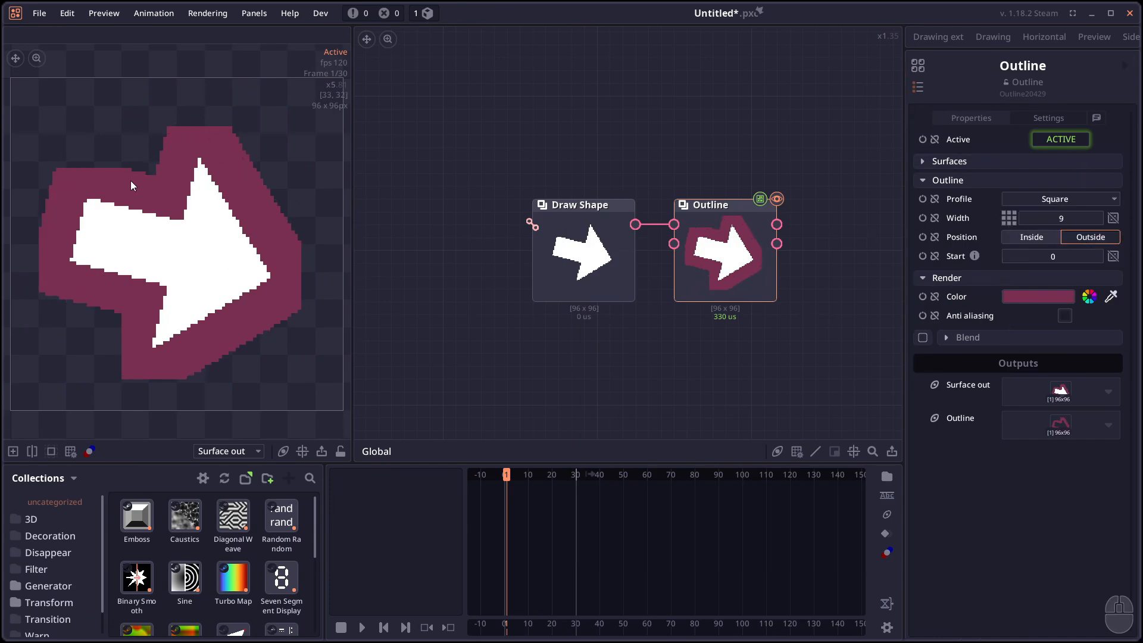
pyautogui.click(1059, 199)
pyautogui.write('http')
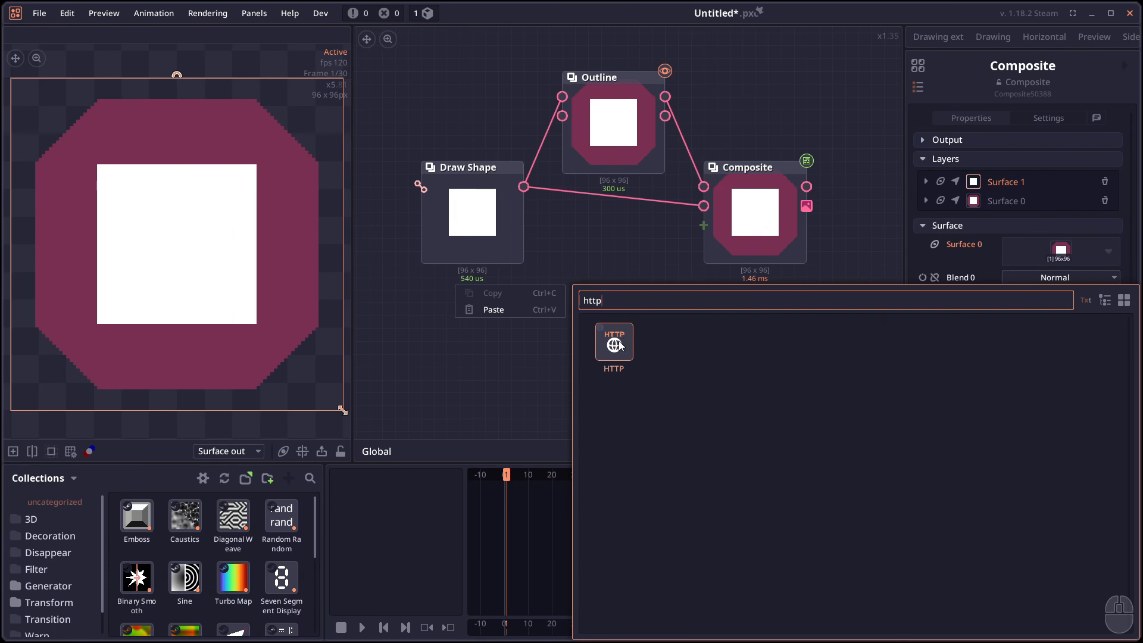
# Place an HTTP node (blank address, Get type) below Draw Shape
pyautogui.doubleClick(614, 341)
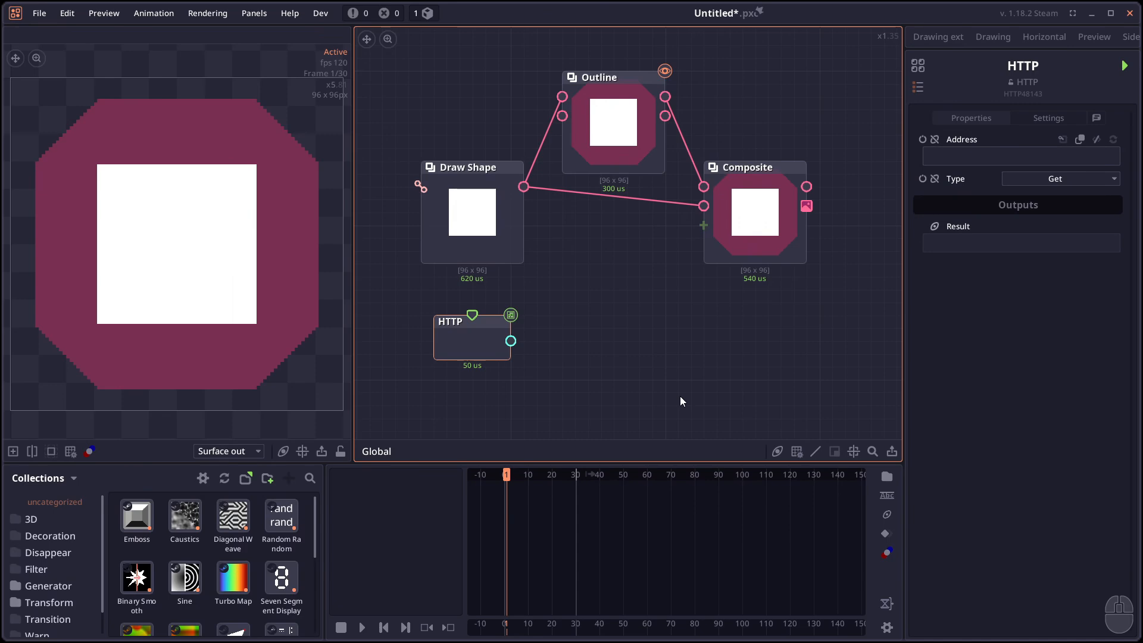
pyautogui.moveTo(1126, 65)
pyautogui.write('js')
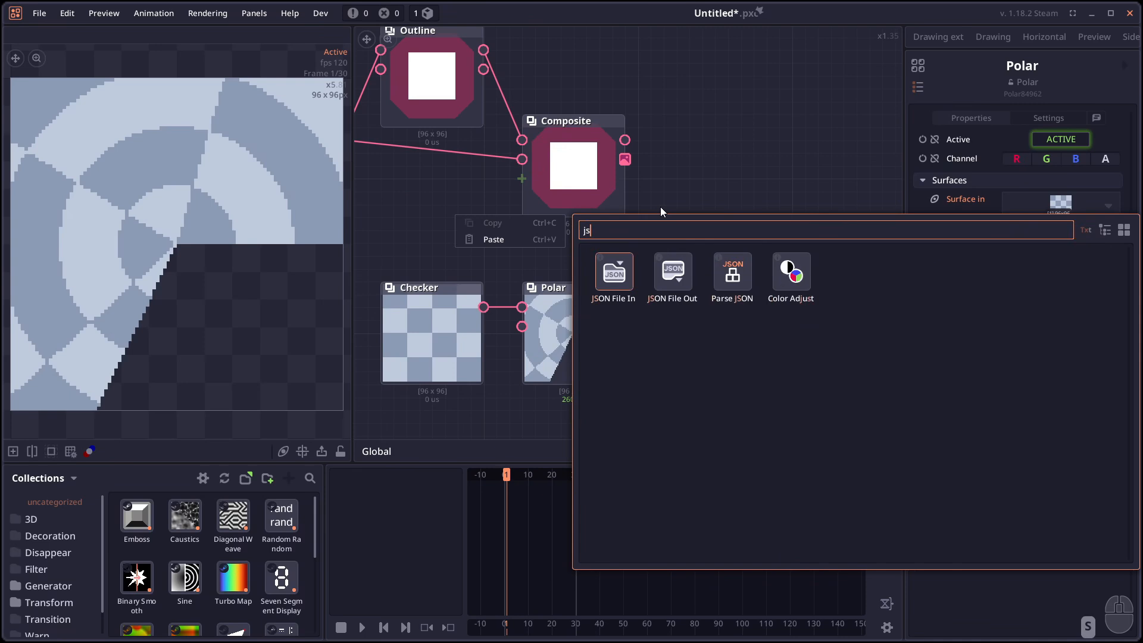
# Add a JSON File Out node next to the Composite node
pyautogui.click(671, 272)
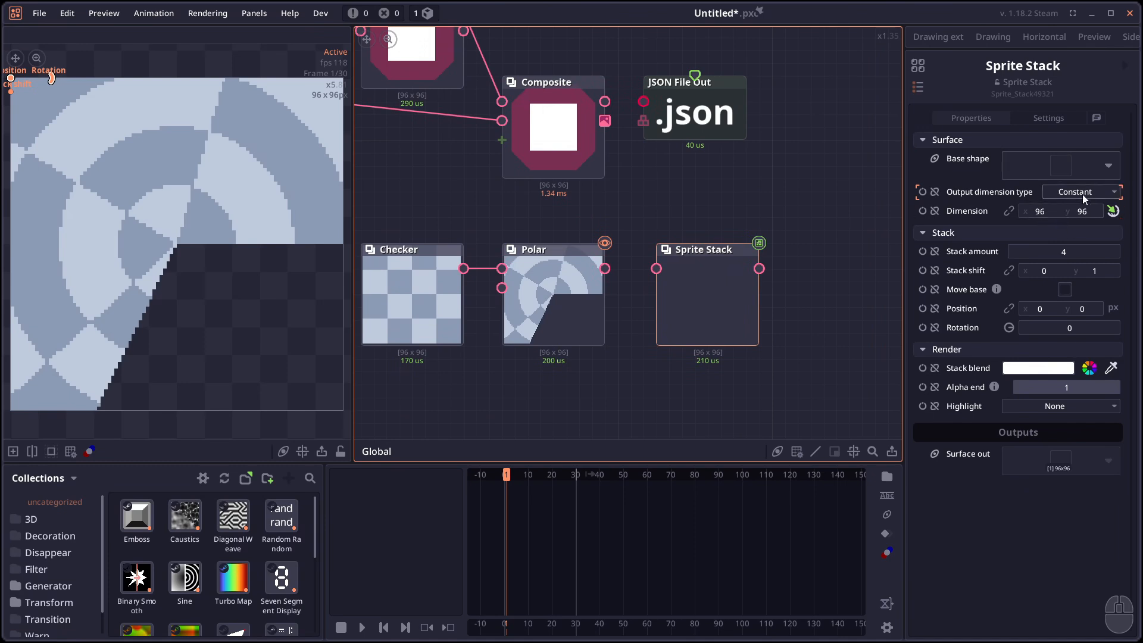
# Change the Sprite Stack's Output dimension type away from Constant
pyautogui.click(1081, 191)
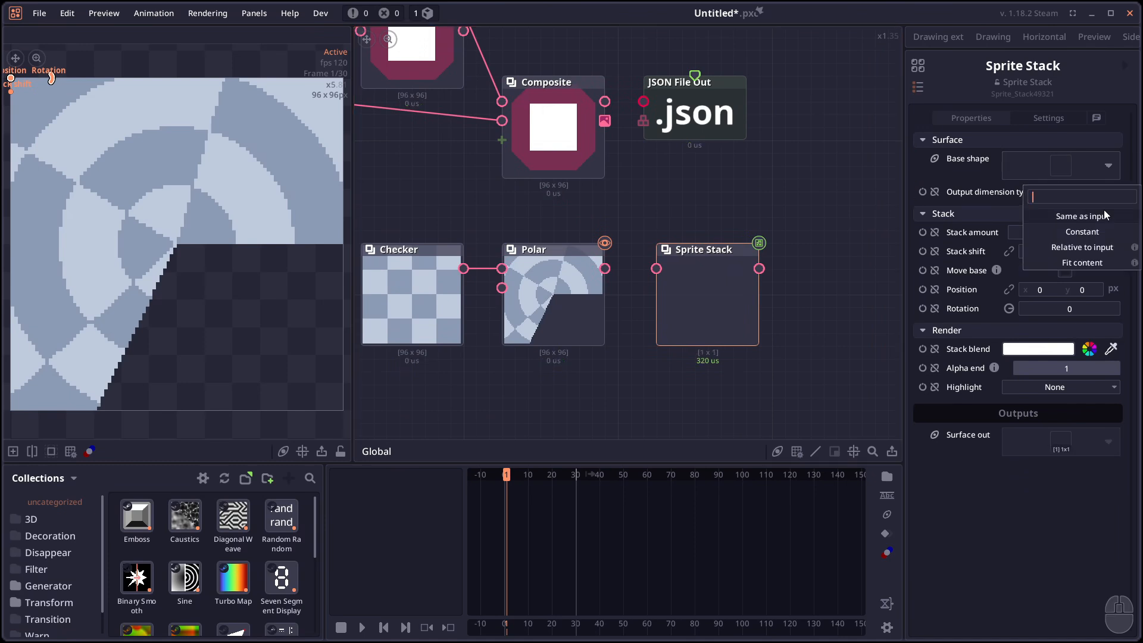
pyautogui.click(1083, 246)
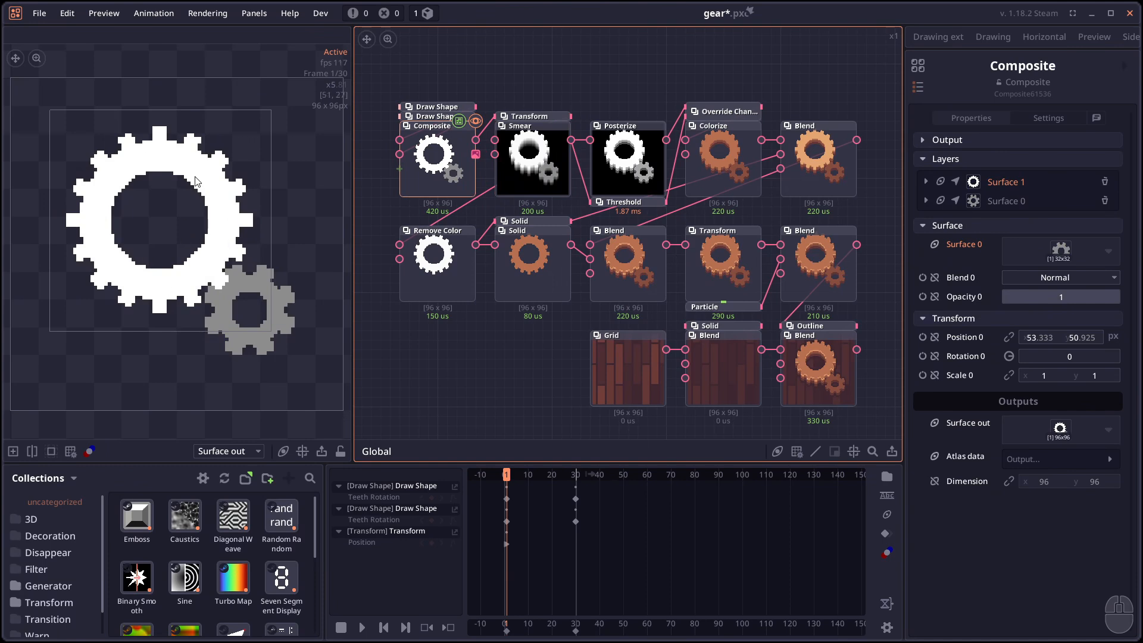
pyautogui.moveTo(183, 230)
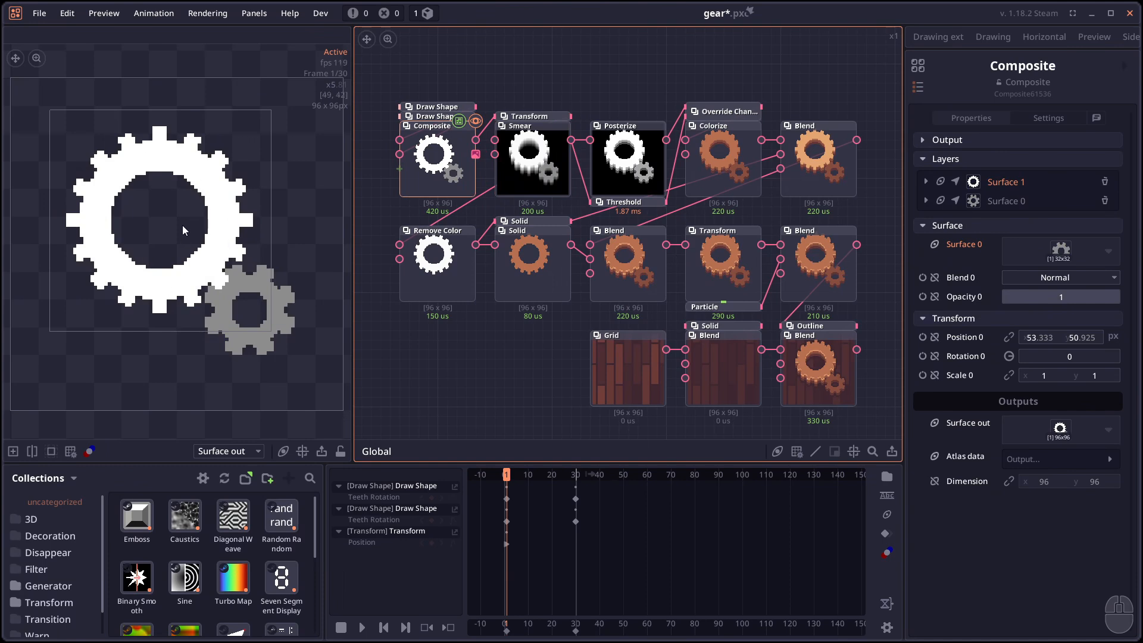
# In gear.pxc, select the Smear node and toggle its Normalize setting under Render
pyautogui.click(533, 153)
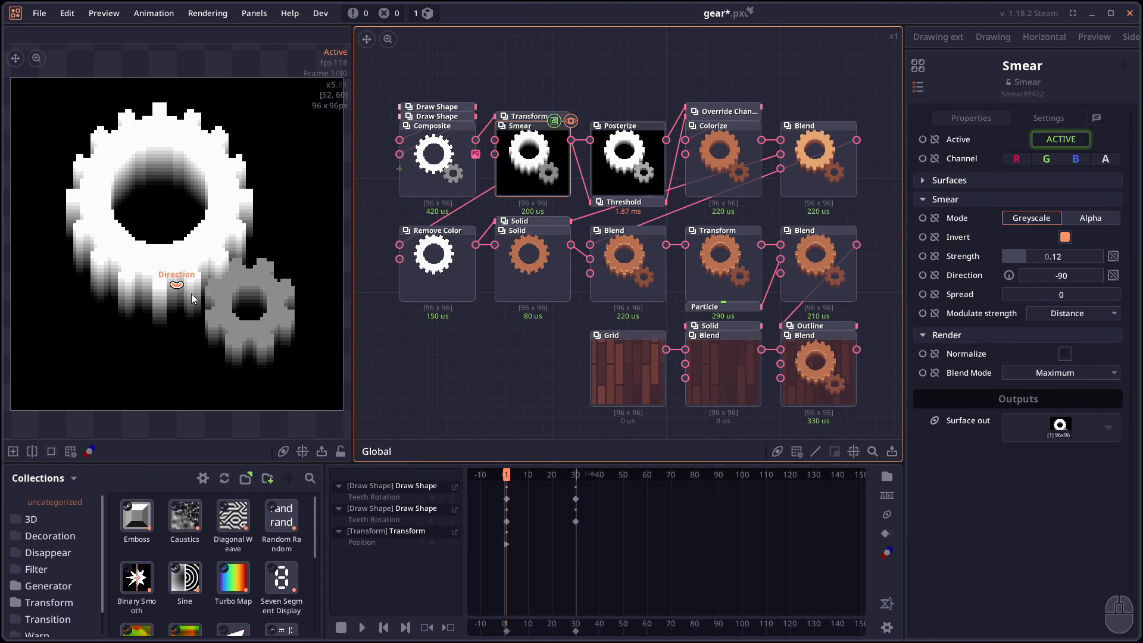
pyautogui.moveTo(270, 362)
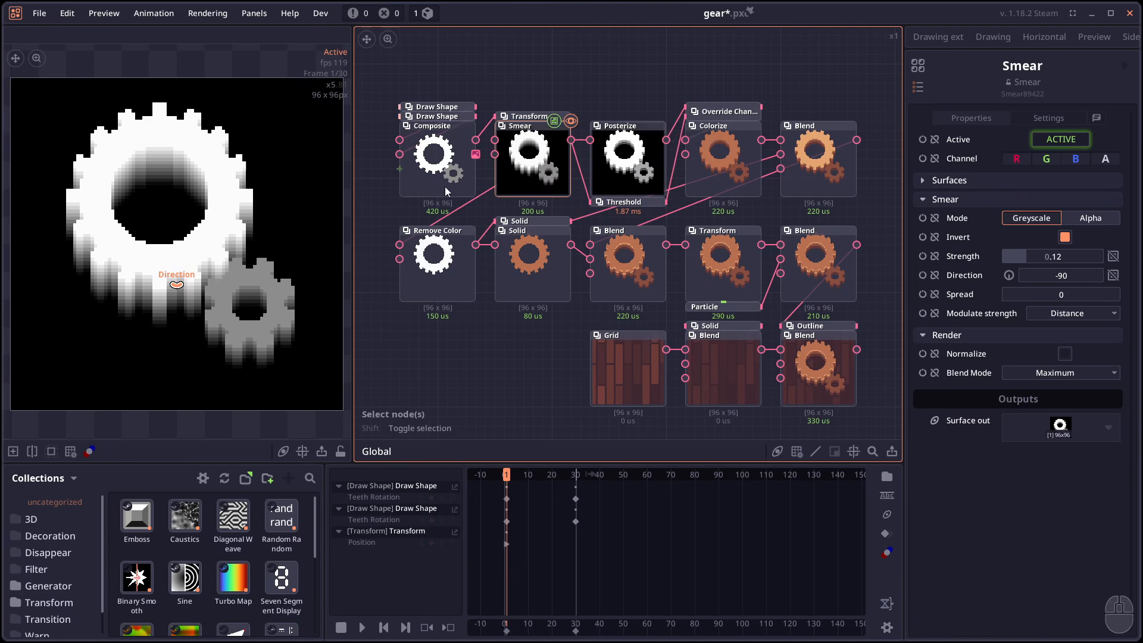
pyautogui.moveTo(245, 268)
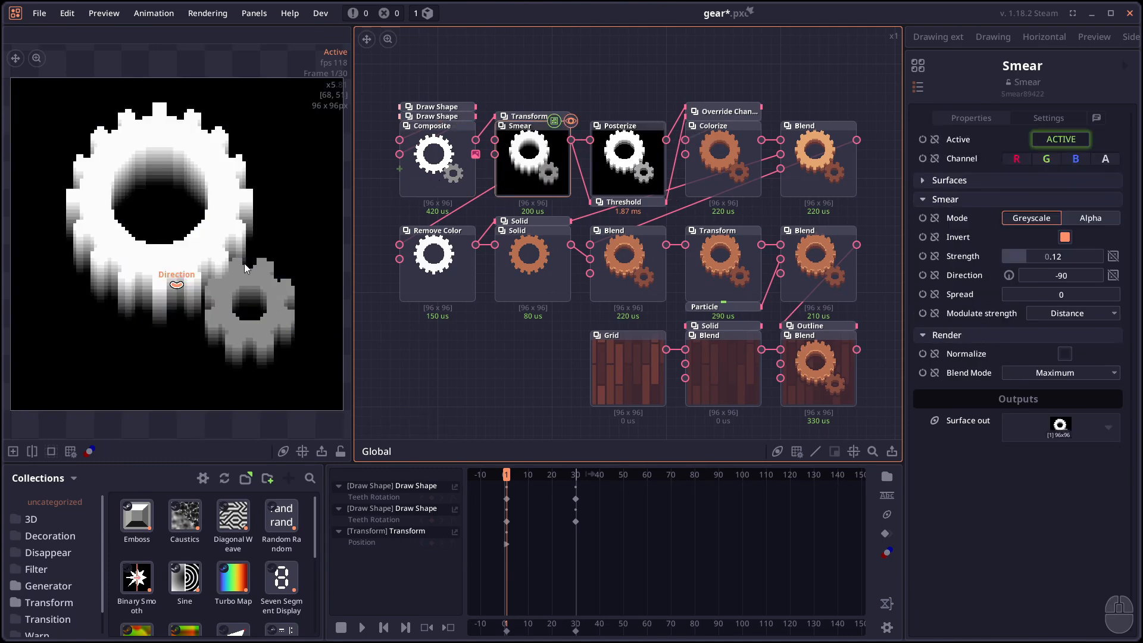
pyautogui.moveTo(255, 370)
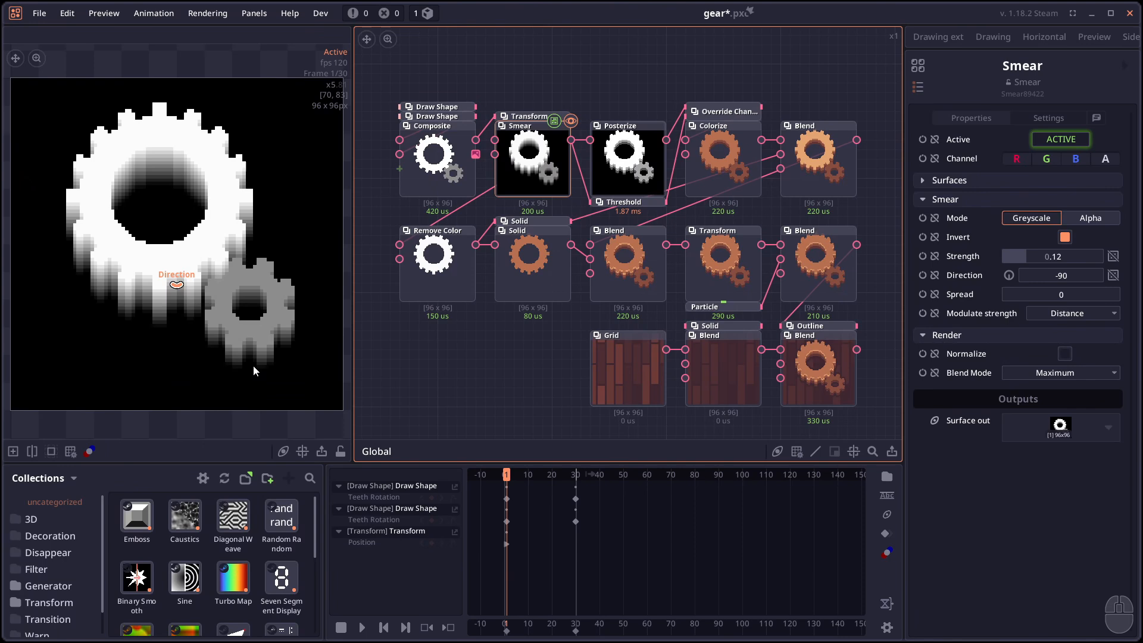
pyautogui.moveTo(245, 372)
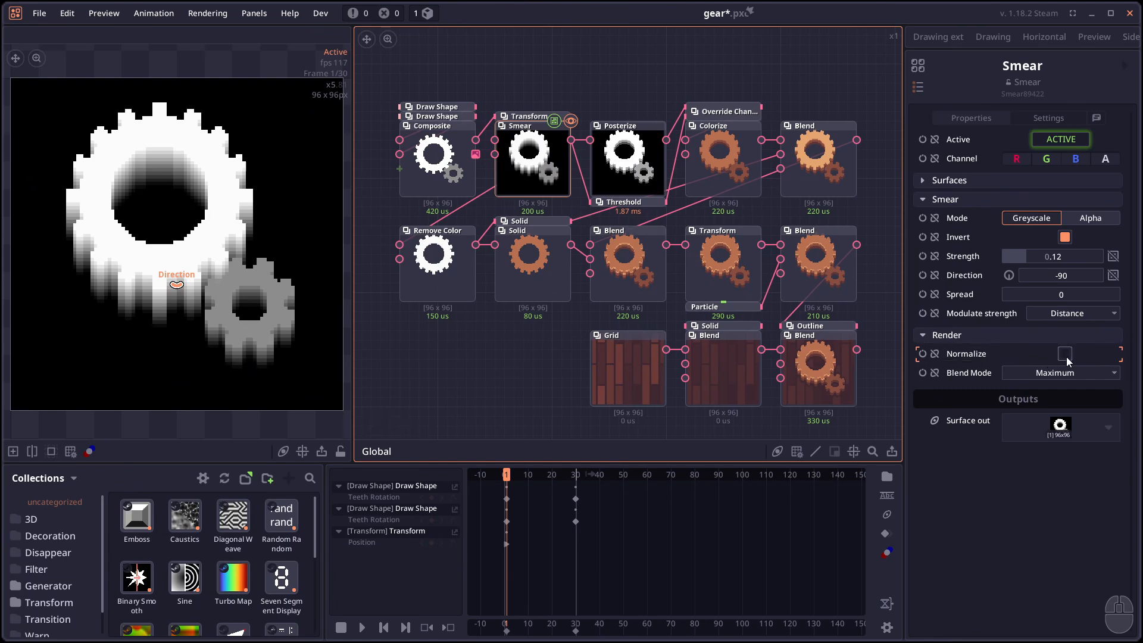
pyautogui.click(1064, 354)
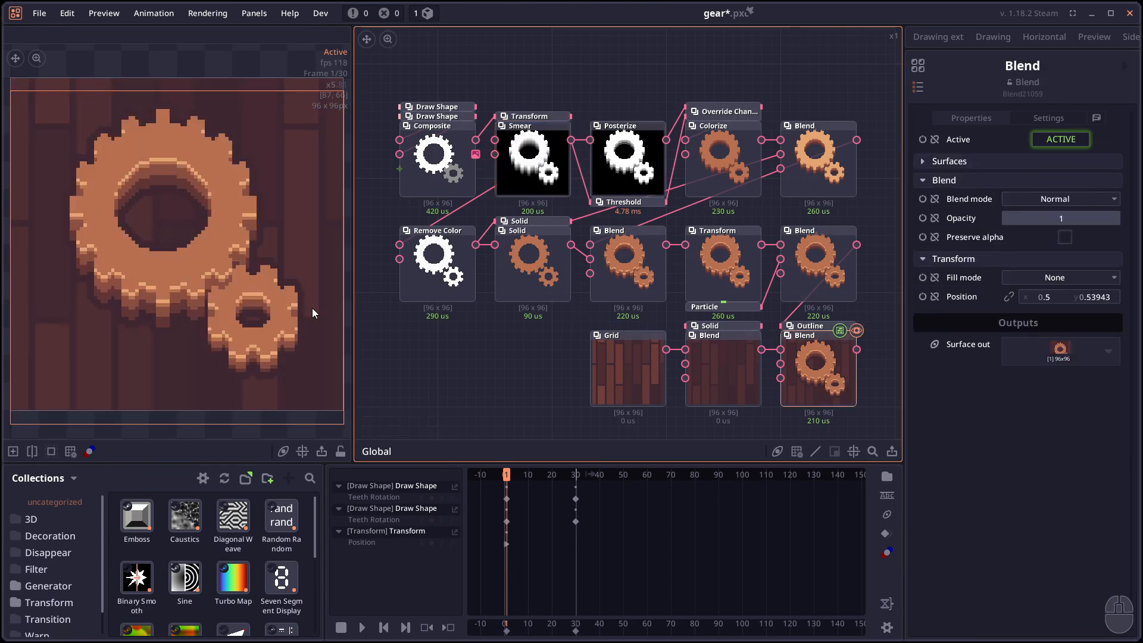
pyautogui.click(362, 628)
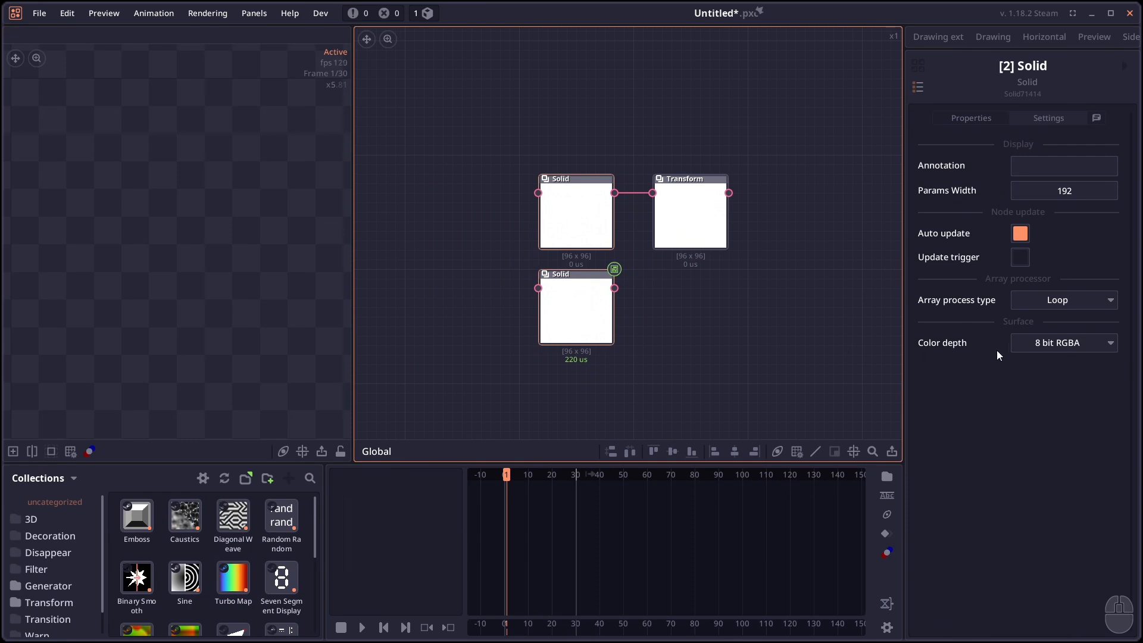
# Set the Solid's Color depth to Group, then view the Group node's 8-bit RGBA settings
pyautogui.click(1063, 343)
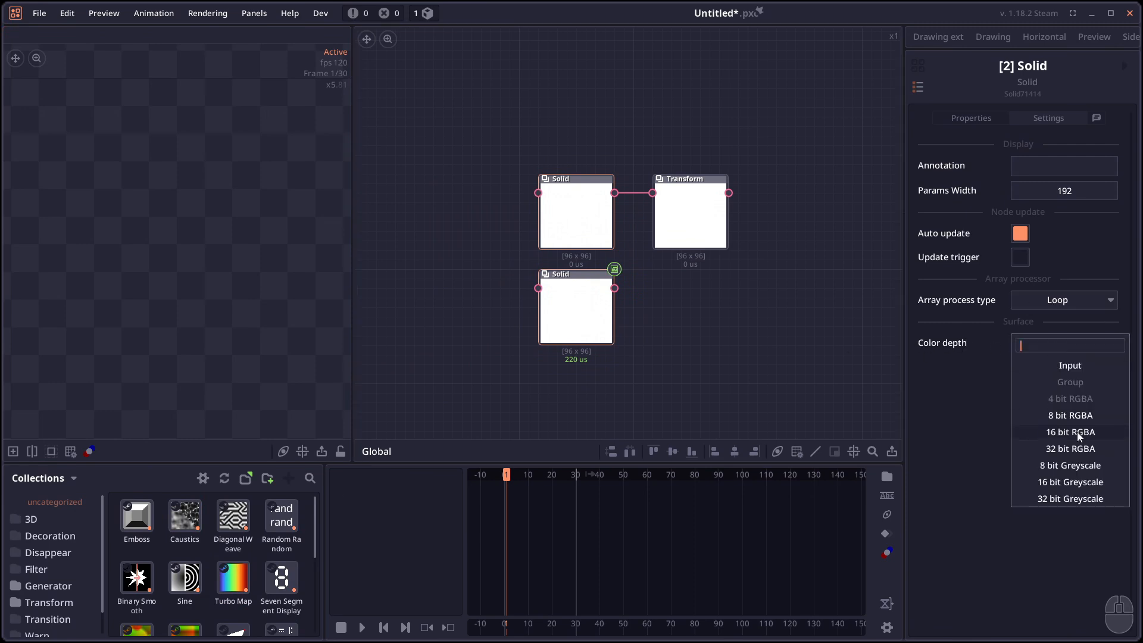
pyautogui.click(1069, 431)
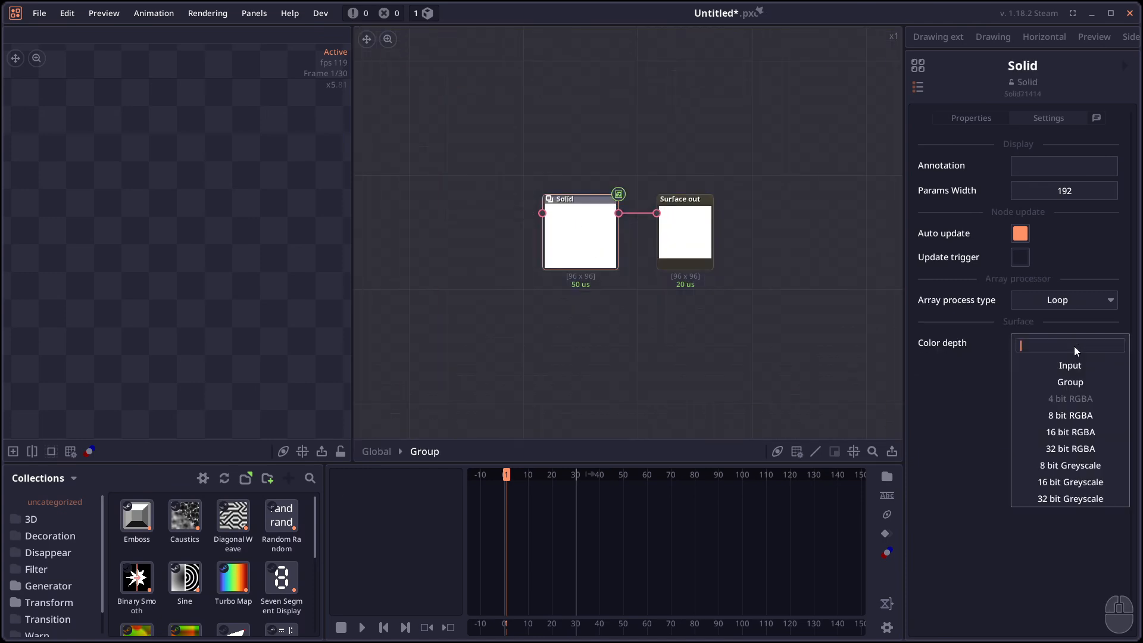
pyautogui.moveTo(1069, 383)
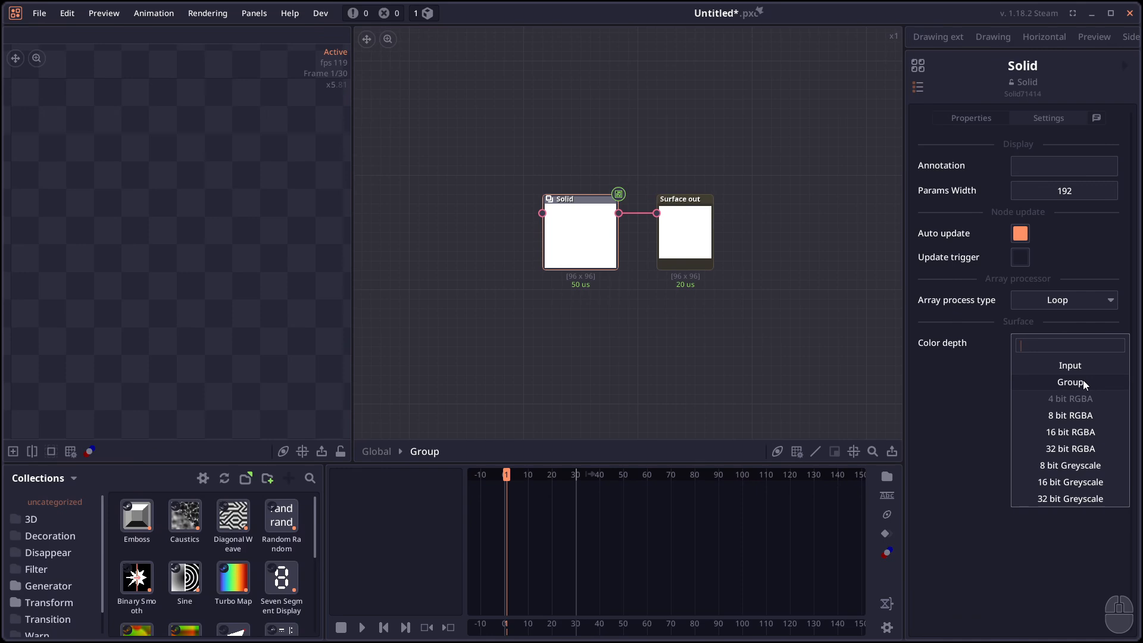
pyautogui.click(1069, 382)
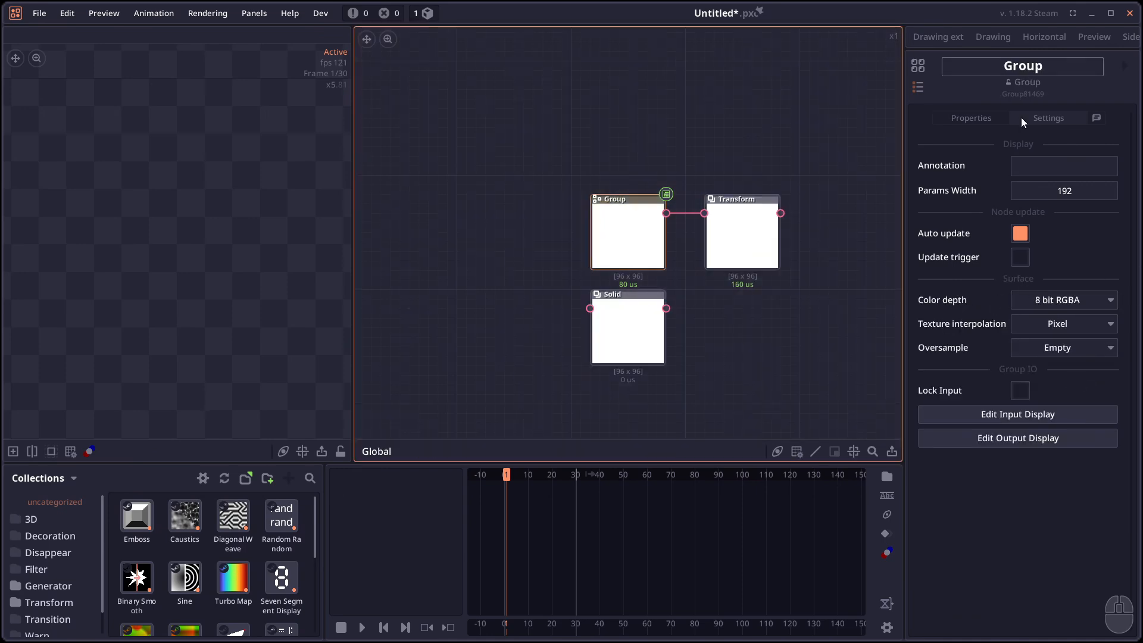
pyautogui.click(1063, 300)
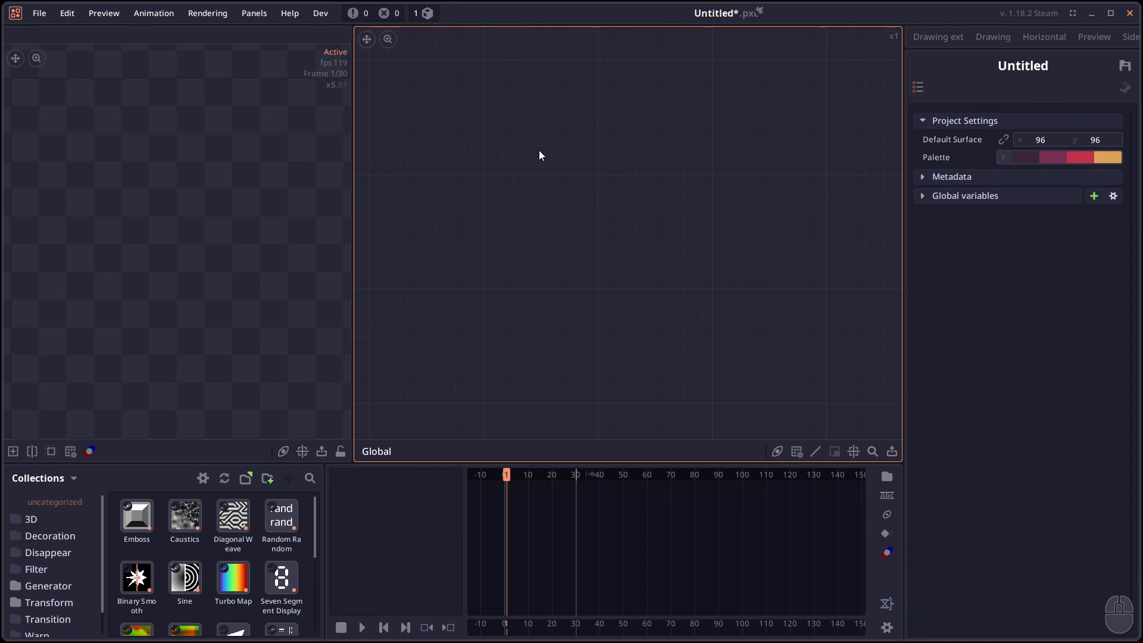
pyautogui.moveTo(521, 151)
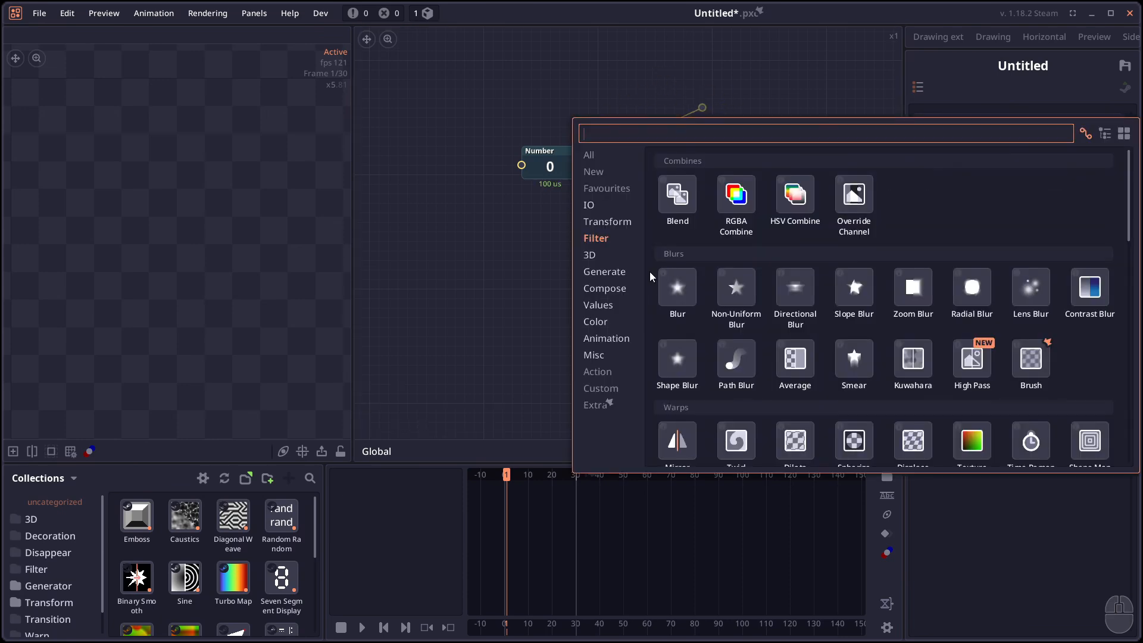
pyautogui.moveTo(709, 110)
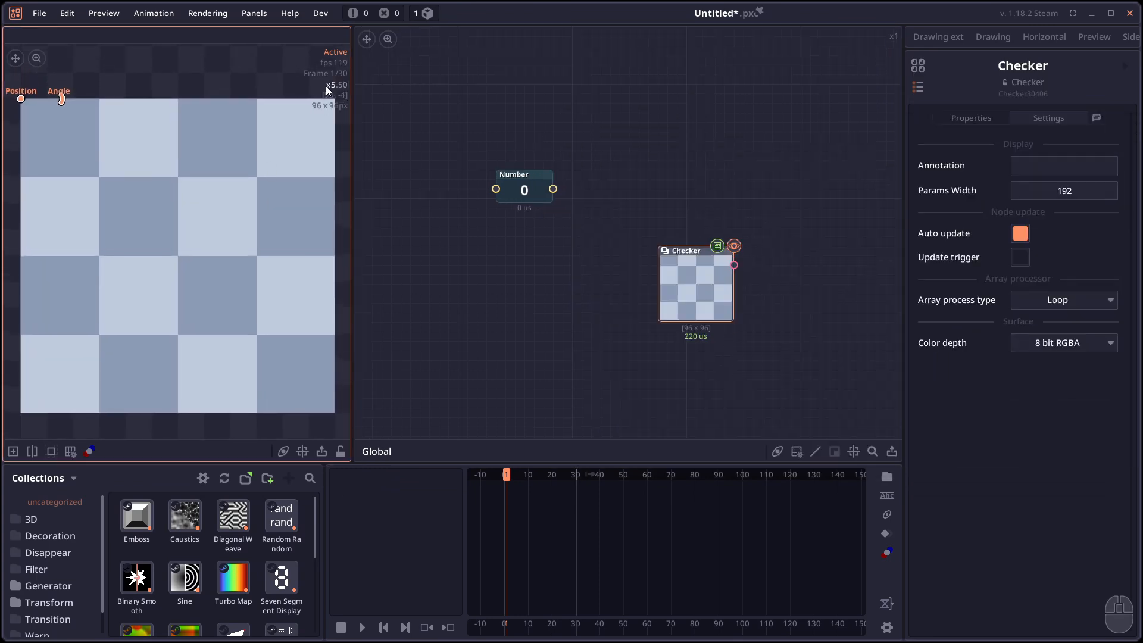
pyautogui.moveTo(278, 151)
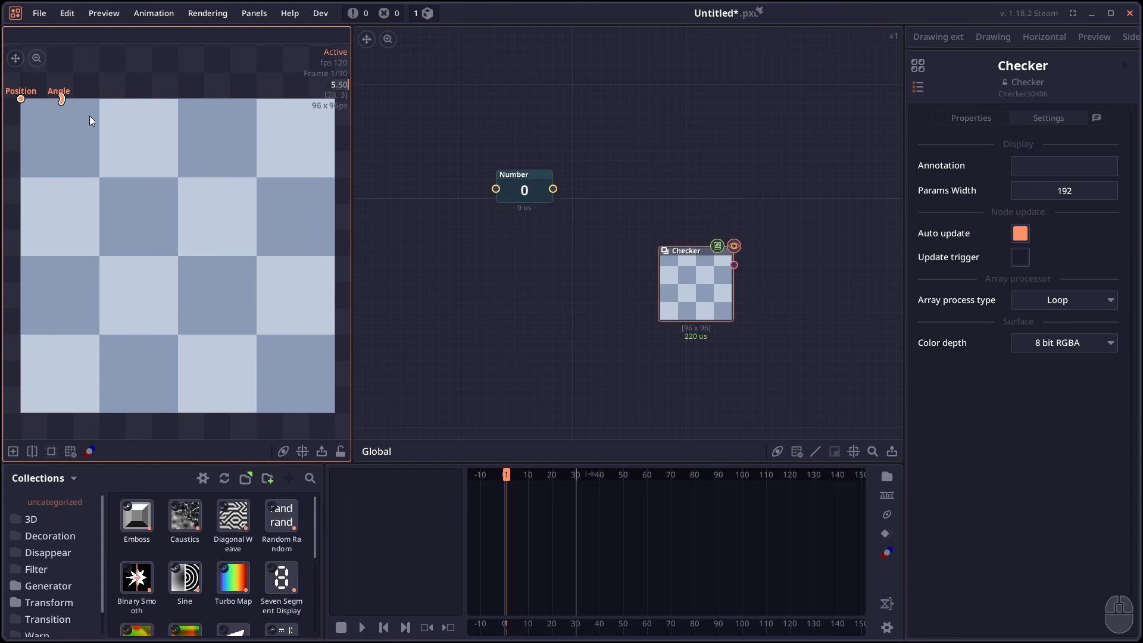
pyautogui.moveTo(141, 116)
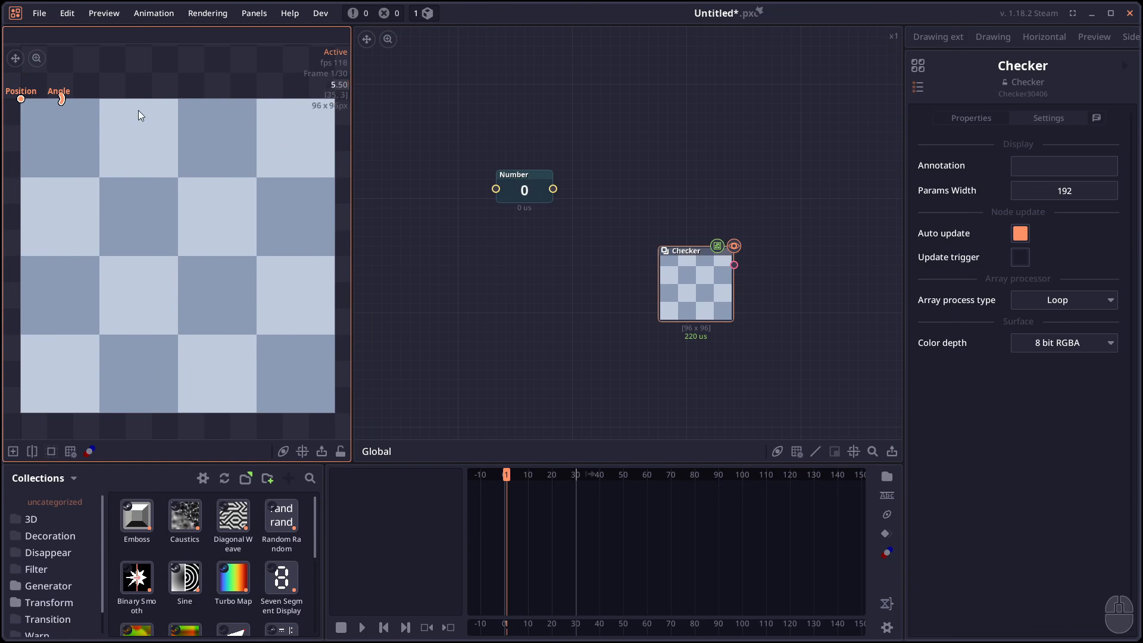